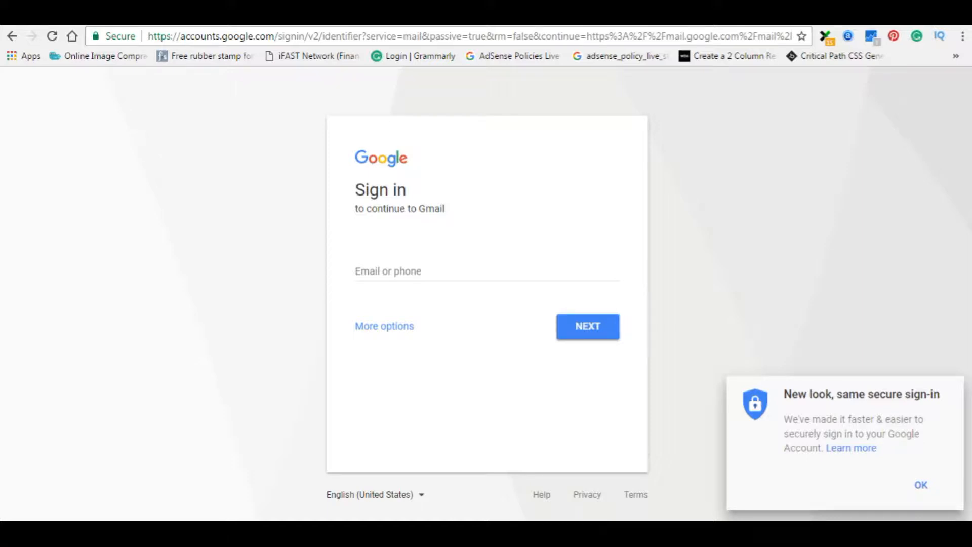
Sign in to Gmail with the 'Tharan' account address to reach the inbox.
{"action": "left_click", "coordinate": [380, 310]}
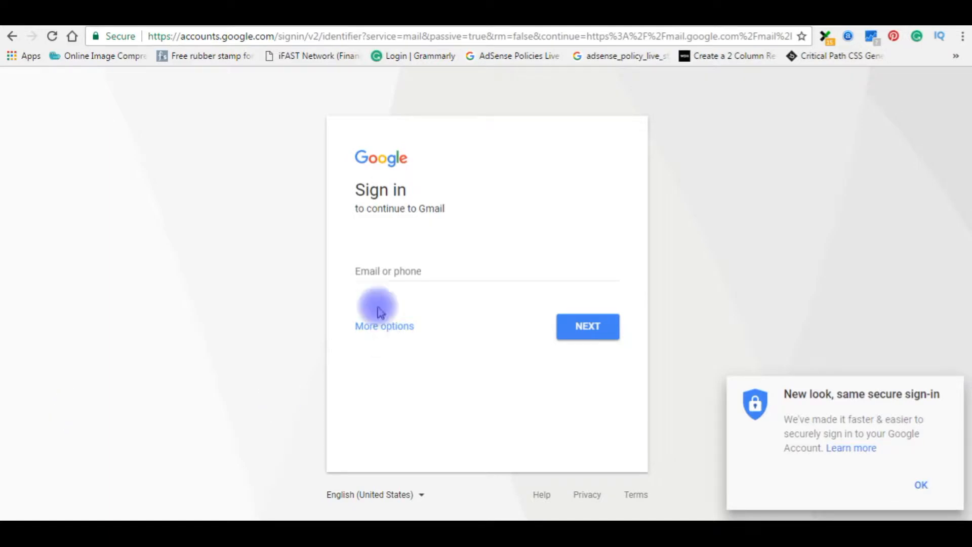
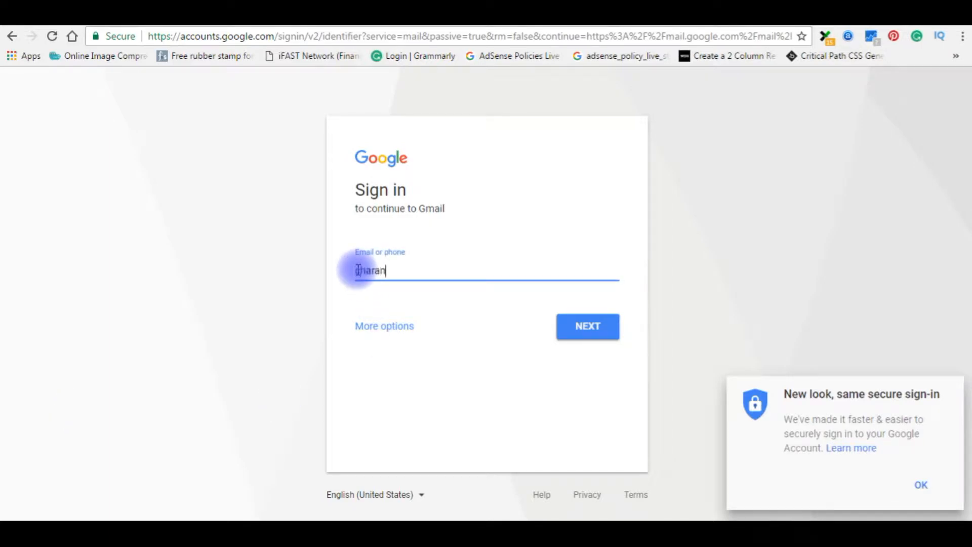
{"action": "left_click", "coordinate": [587, 326]}
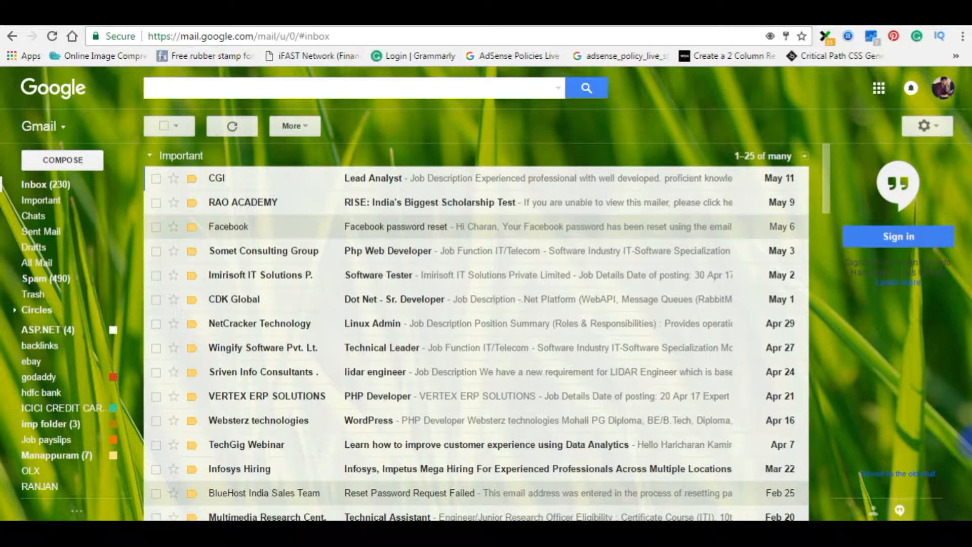
{"action": "mouse_move", "coordinate": [286, 360]}
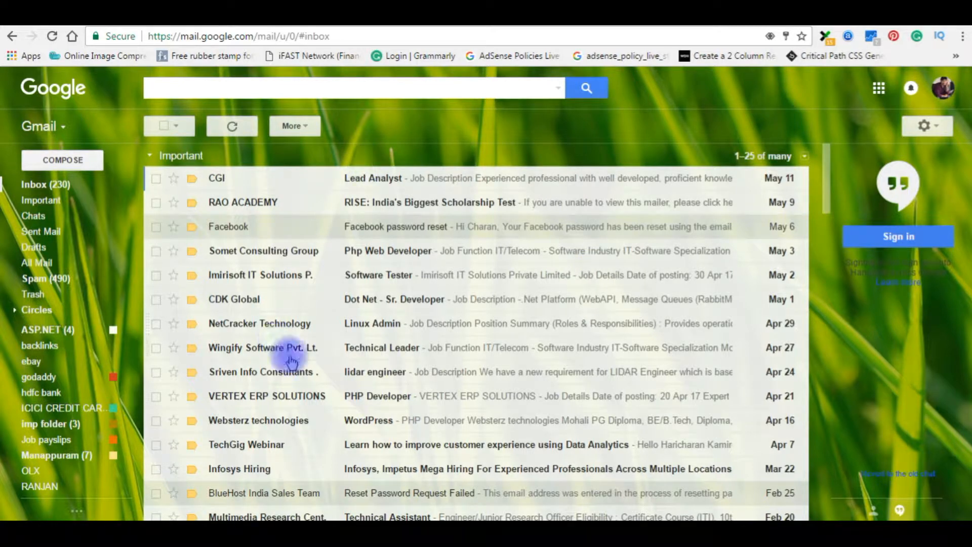
{"action": "mouse_move", "coordinate": [490, 394]}
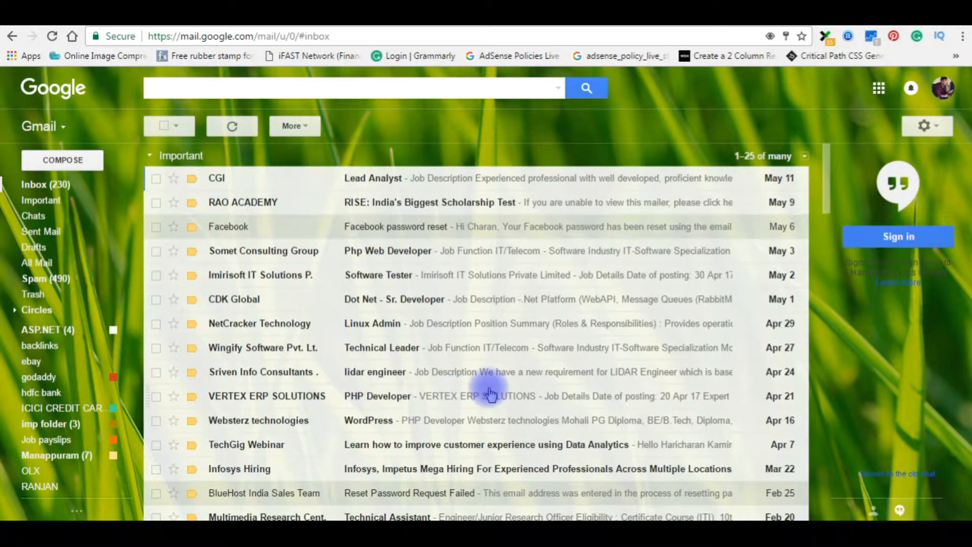
{"action": "mouse_move", "coordinate": [925, 127]}
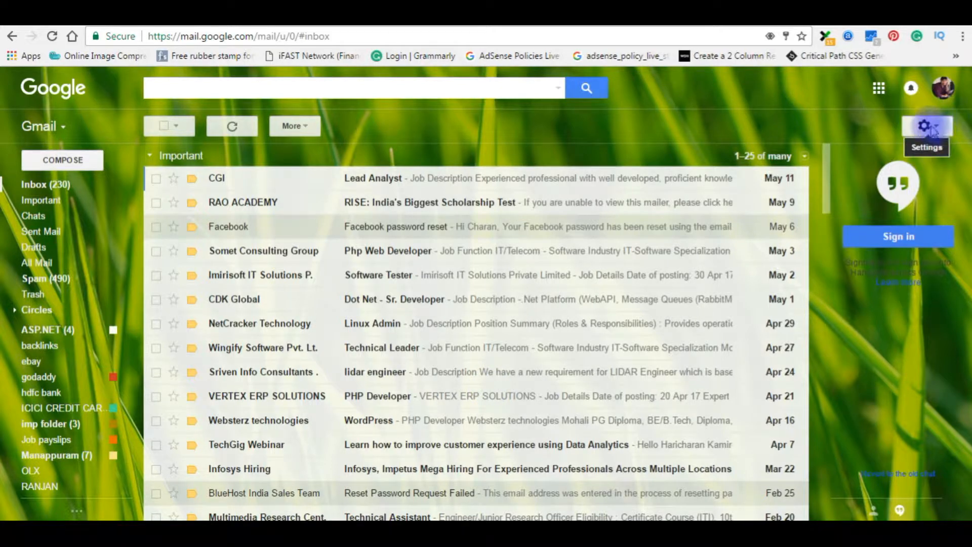
In Gmail Settings, confirm POP is enabled under Forwarding and POP/IMAP and save changes.
{"action": "left_click", "coordinate": [926, 126]}
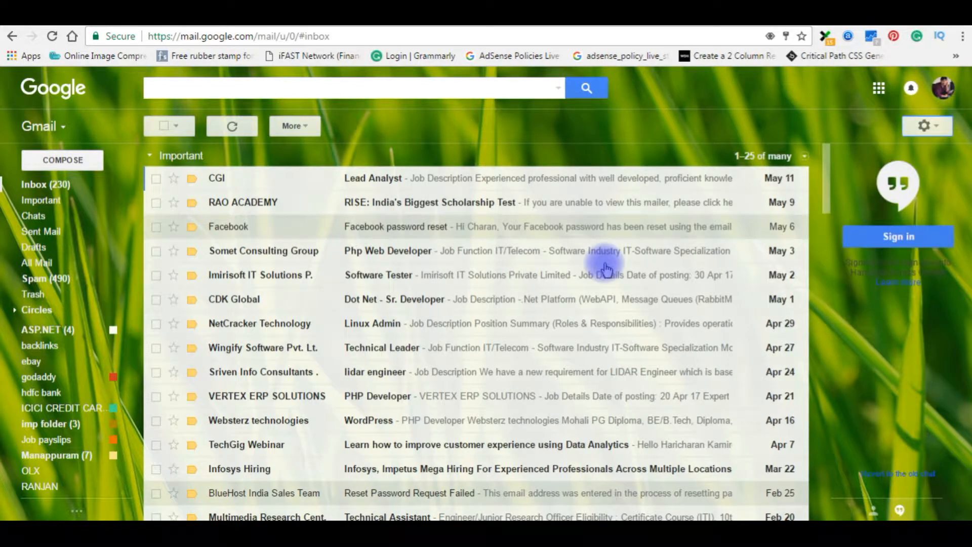
{"action": "left_click", "coordinate": [926, 126]}
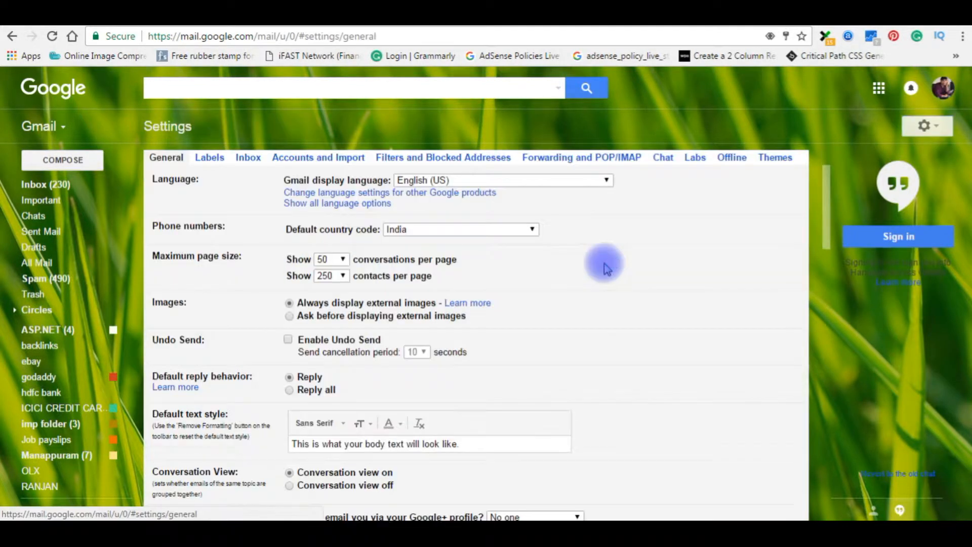
{"action": "left_click", "coordinate": [580, 157]}
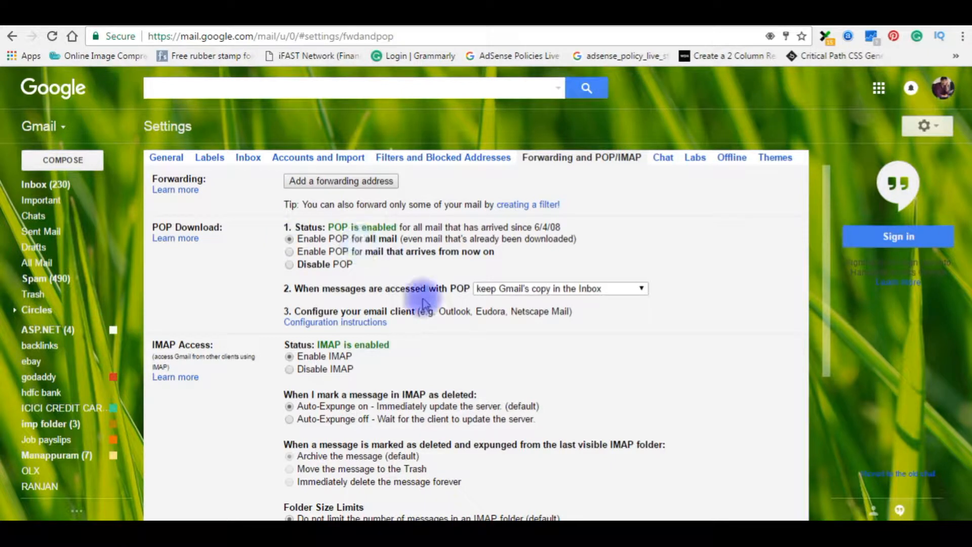
{"action": "scroll", "scroll_direction": "down", "scroll_amount": 3}
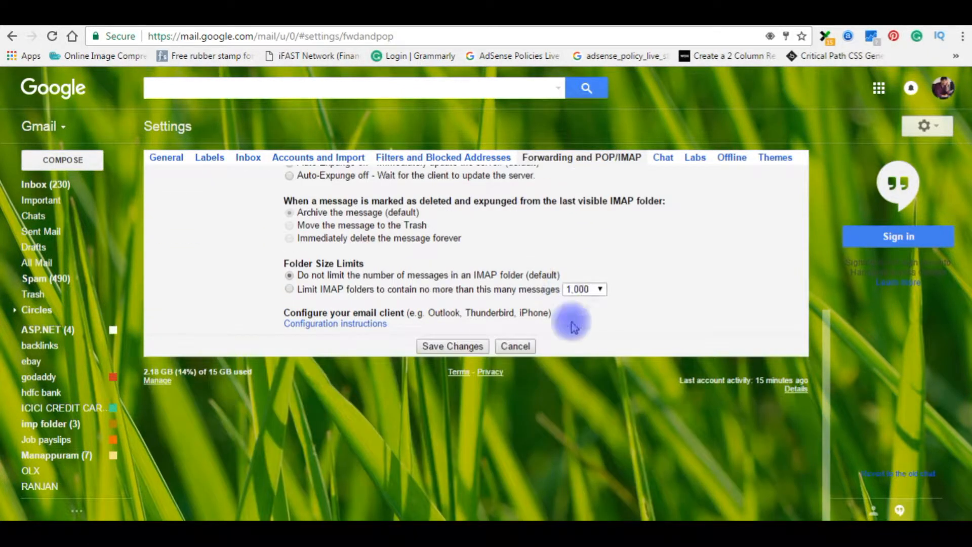
{"action": "left_click", "coordinate": [452, 346]}
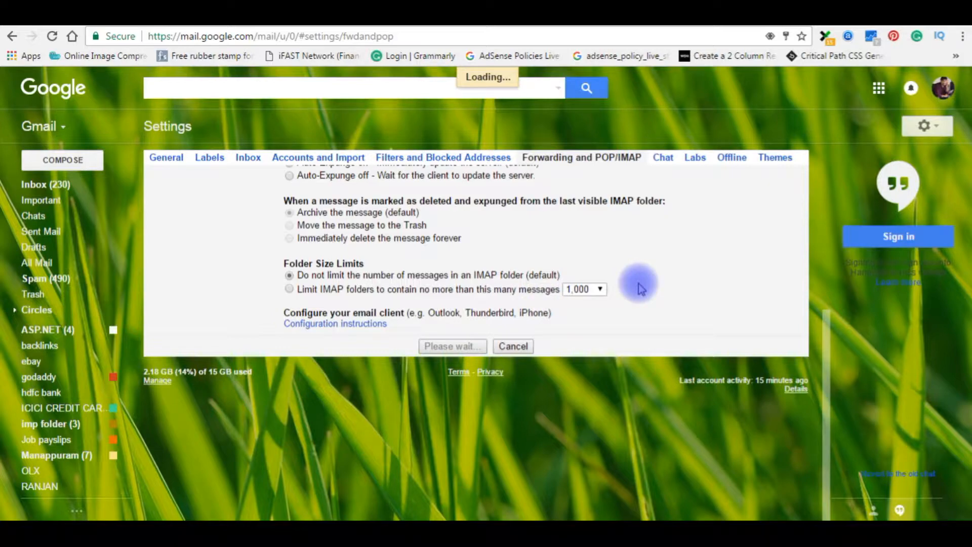
{"action": "left_click", "coordinate": [452, 346]}
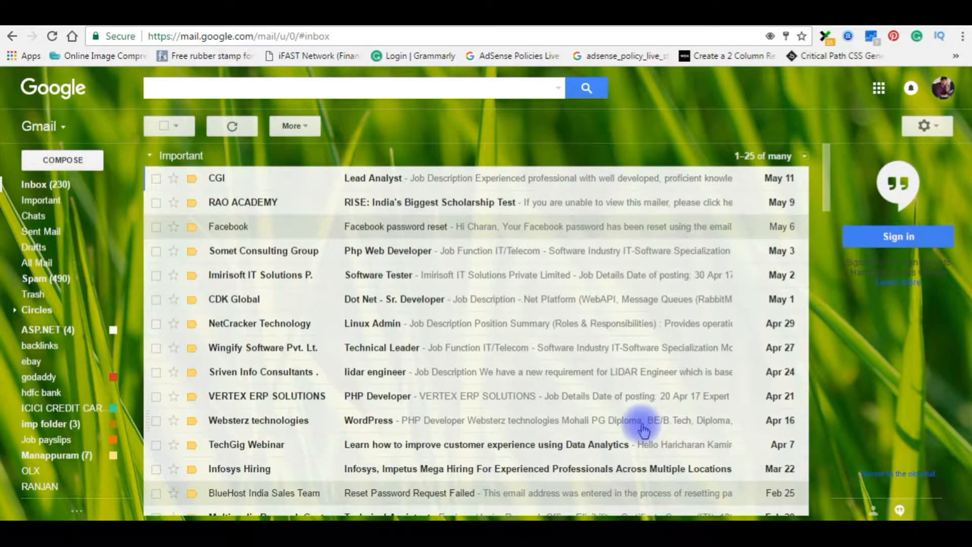
{"action": "left_click", "coordinate": [942, 88]}
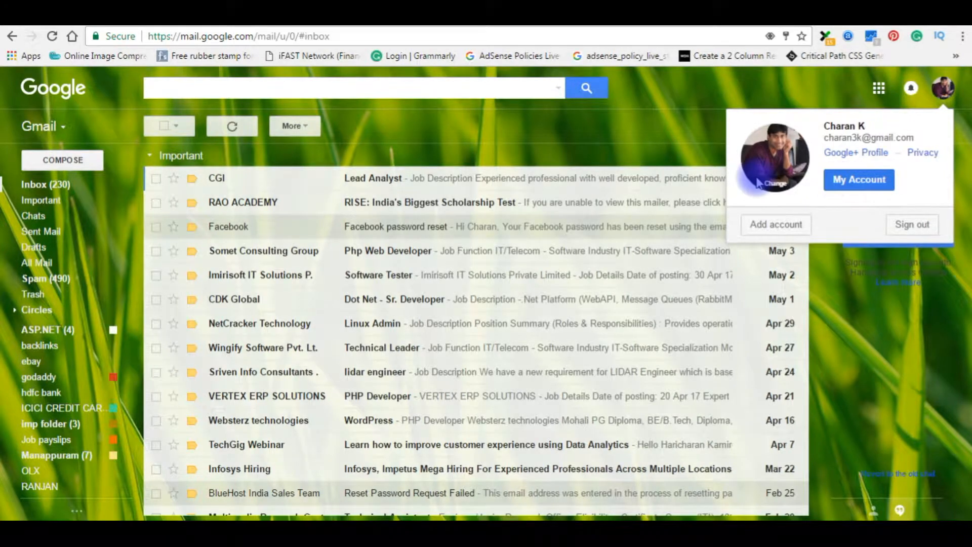
{"action": "left_click", "coordinate": [858, 179]}
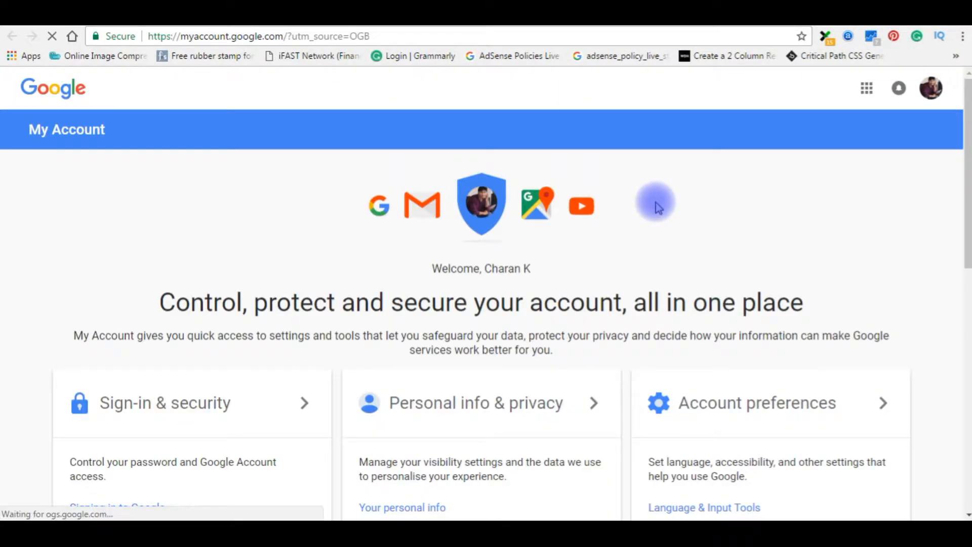
{"action": "scroll", "scroll_direction": "down", "scroll_amount": 3}
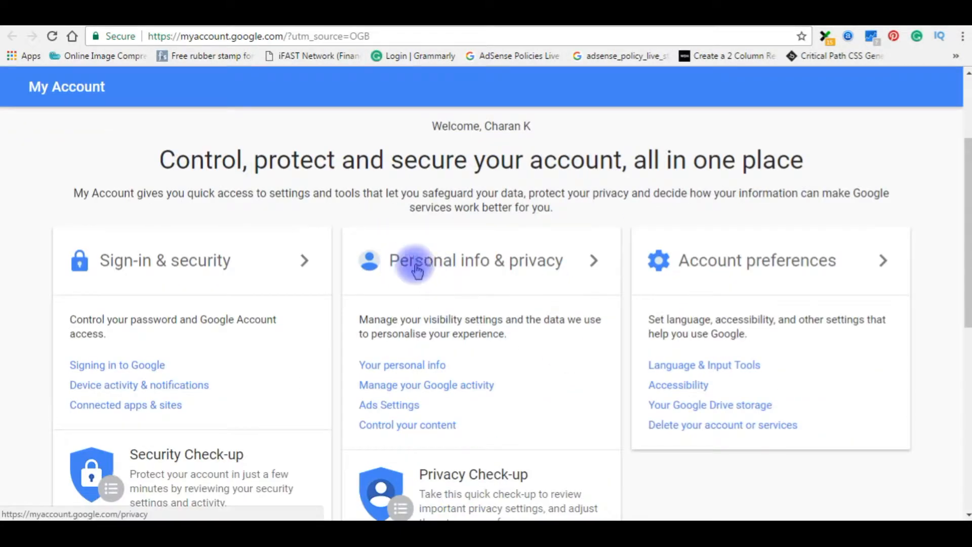
{"action": "mouse_move", "coordinate": [394, 370]}
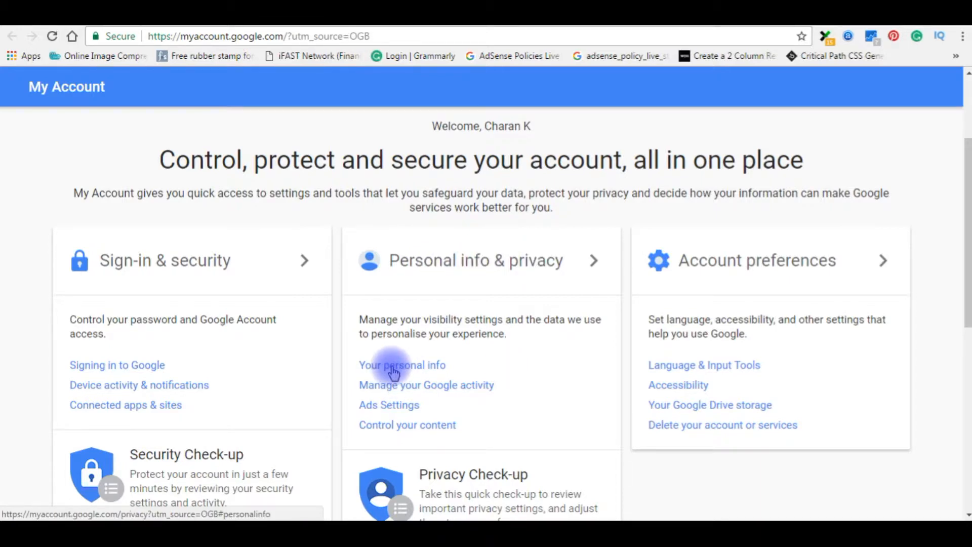
{"action": "left_click", "coordinate": [401, 364]}
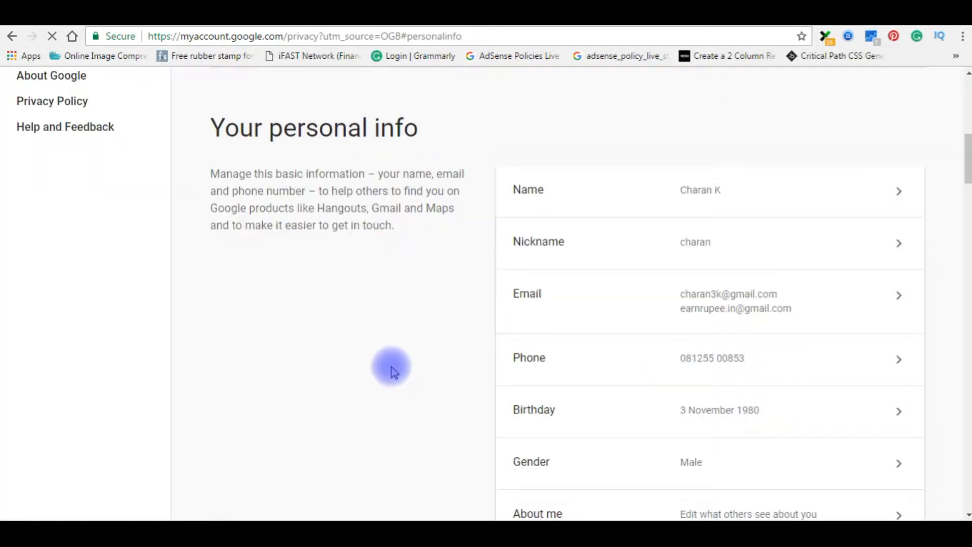
{"action": "scroll", "scroll_direction": "up", "scroll_amount": 3}
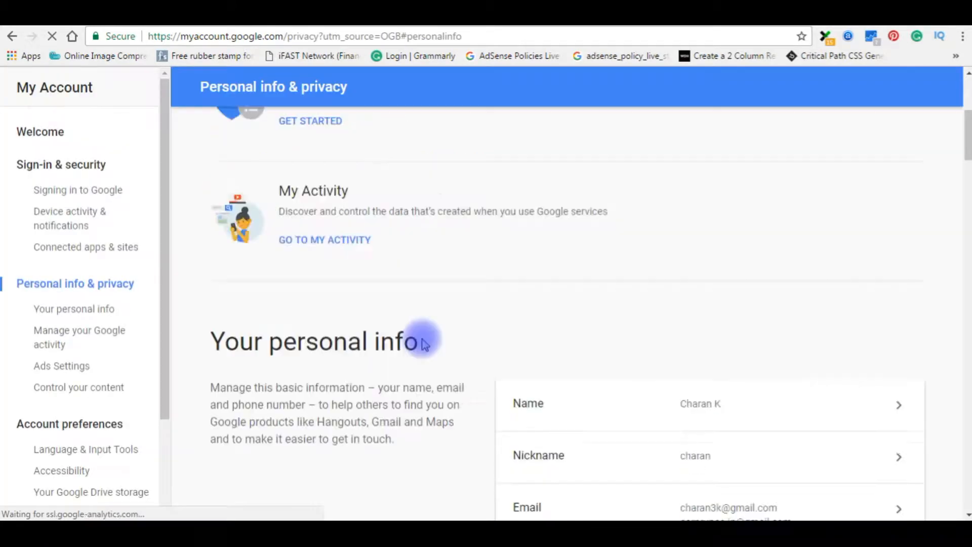
{"action": "mouse_move", "coordinate": [54, 87]}
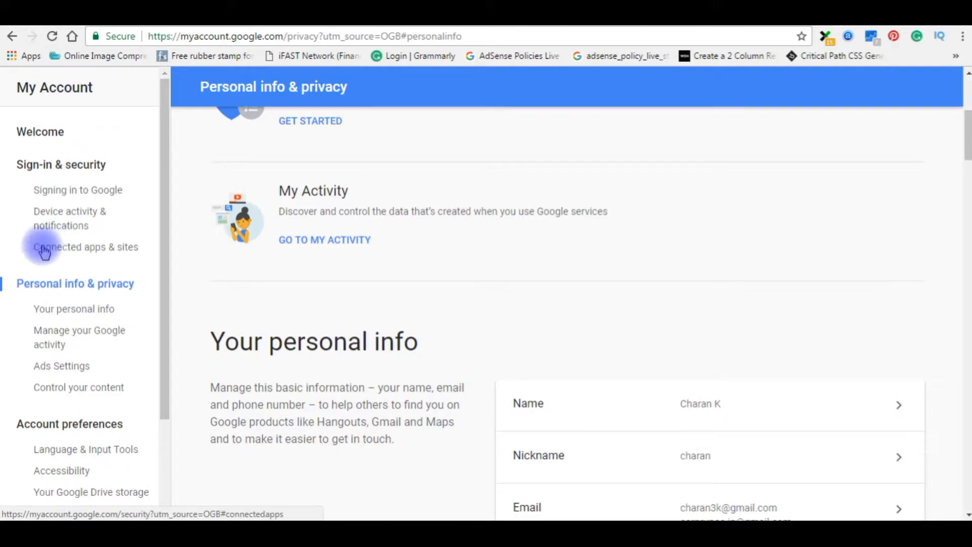
{"action": "mouse_move", "coordinate": [84, 251]}
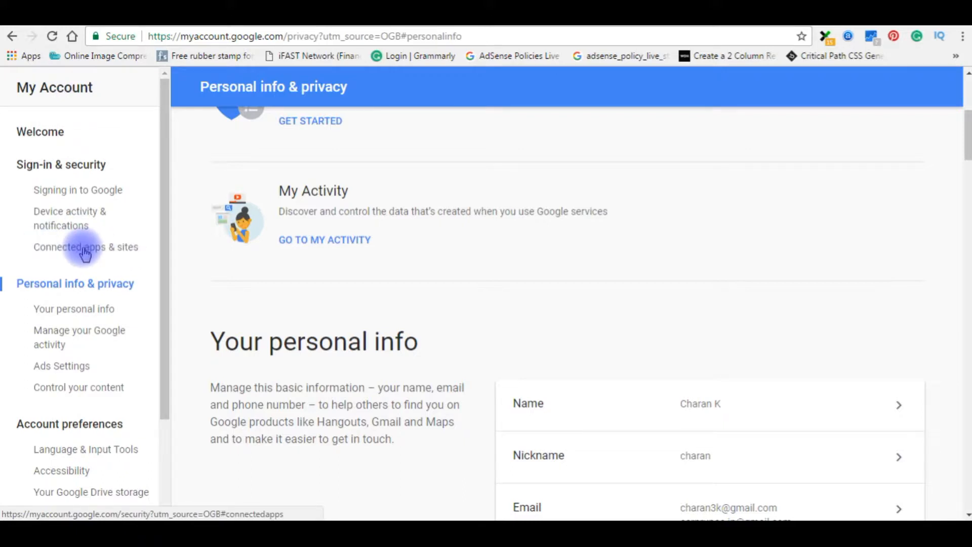
{"action": "left_click", "coordinate": [85, 247]}
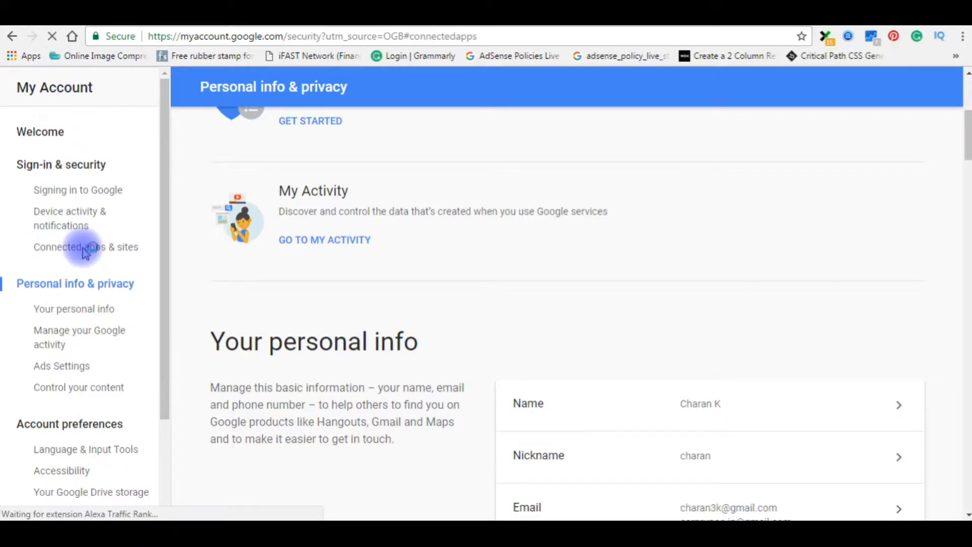
{"action": "left_click", "coordinate": [85, 247]}
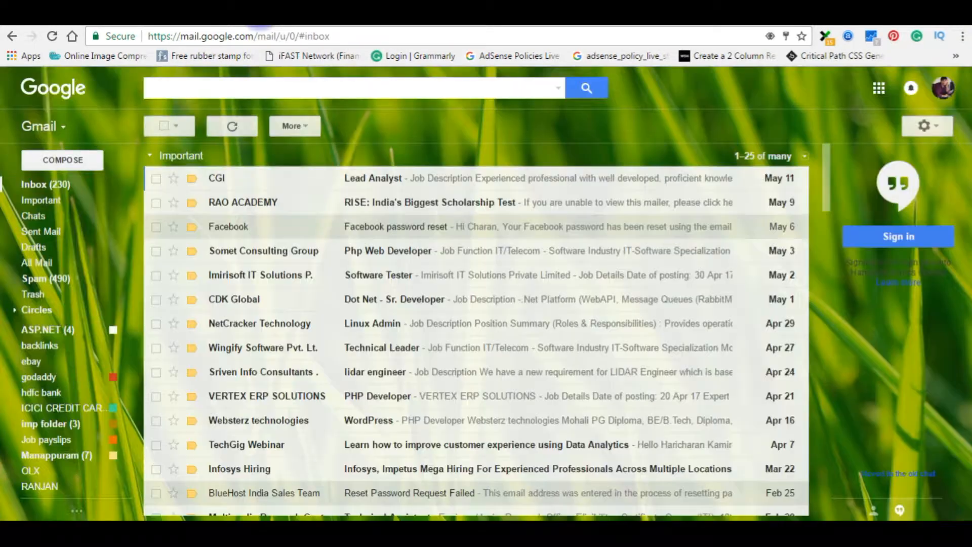
{"action": "mouse_move", "coordinate": [516, 192]}
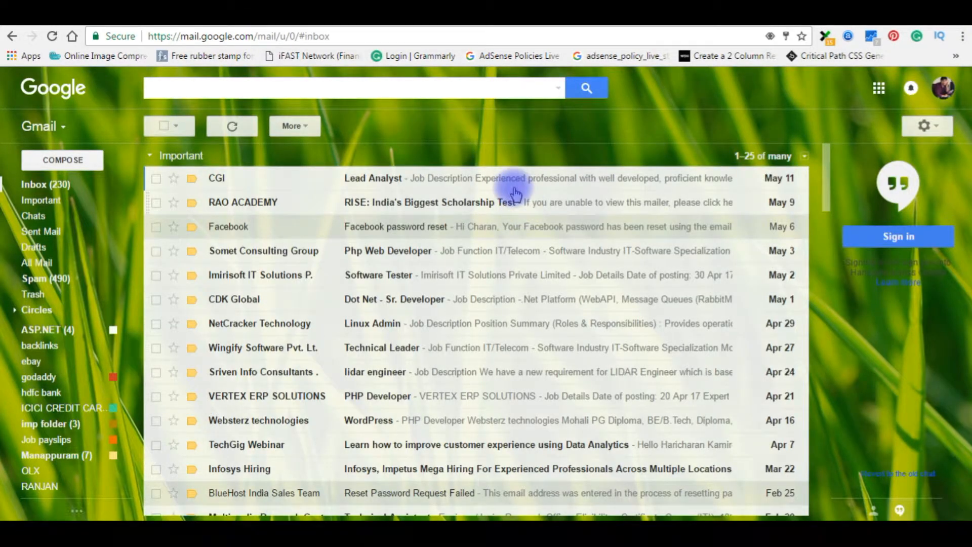
{"action": "mouse_move", "coordinate": [352, 396]}
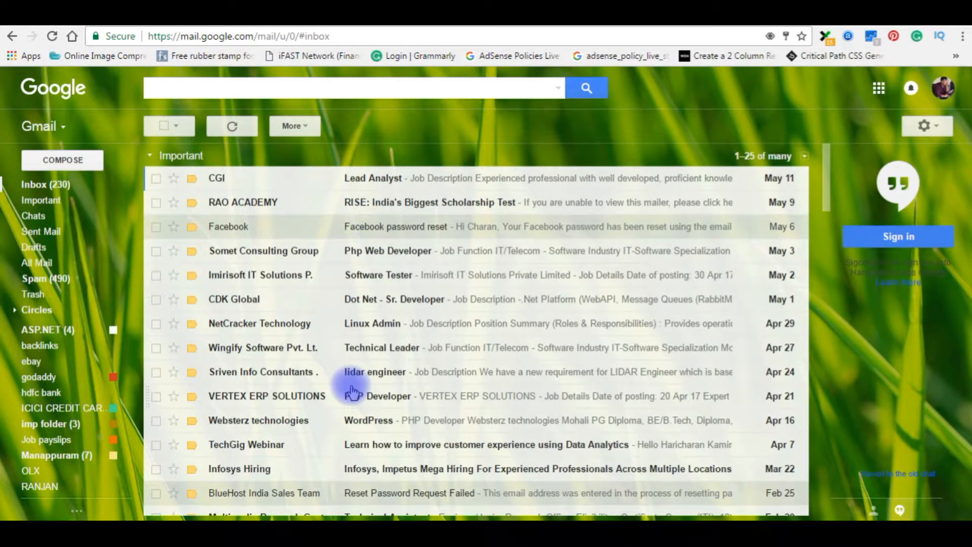
{"action": "mouse_move", "coordinate": [444, 285]}
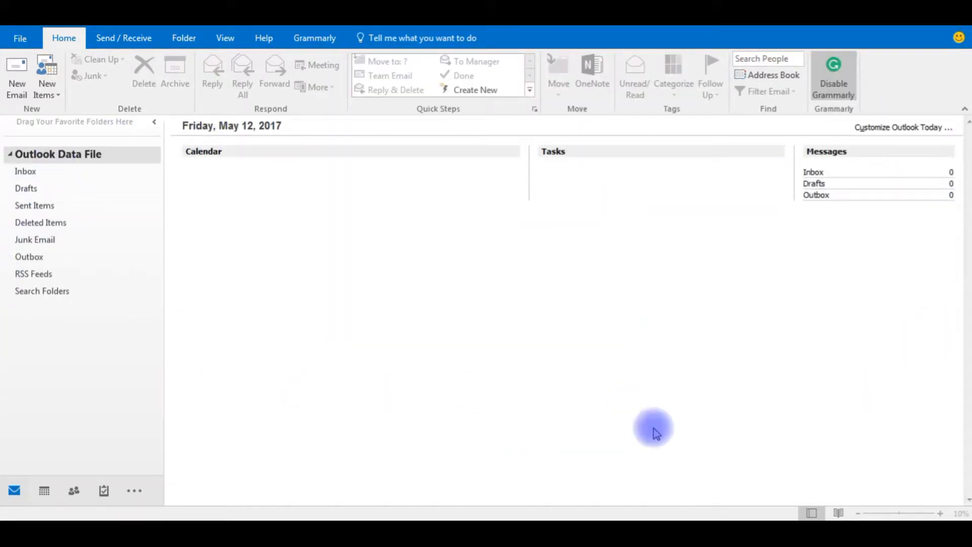
{"action": "mouse_move", "coordinate": [124, 379]}
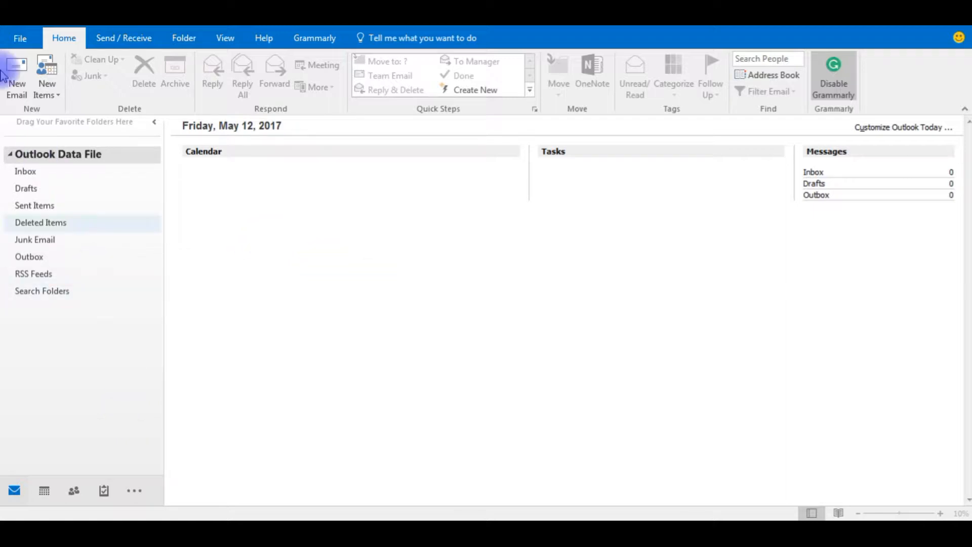
Open Outlook's File tab to begin adding a new email account.
{"action": "left_click", "coordinate": [20, 38]}
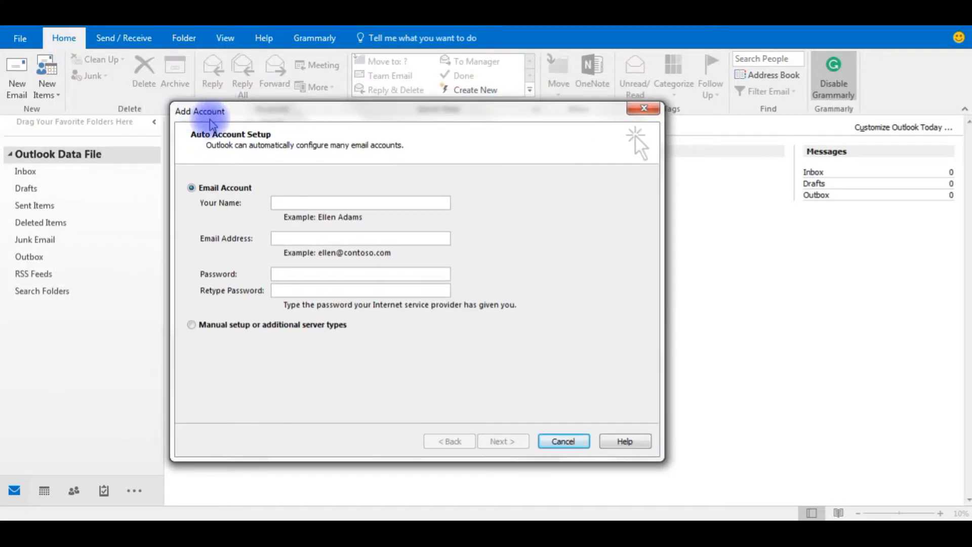
{"action": "mouse_move", "coordinate": [234, 334]}
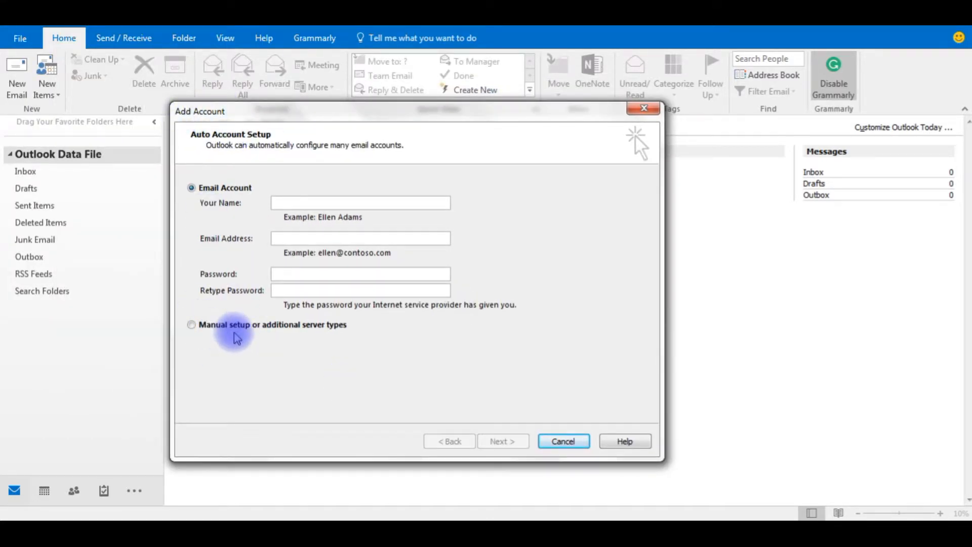
{"action": "mouse_move", "coordinate": [563, 441]}
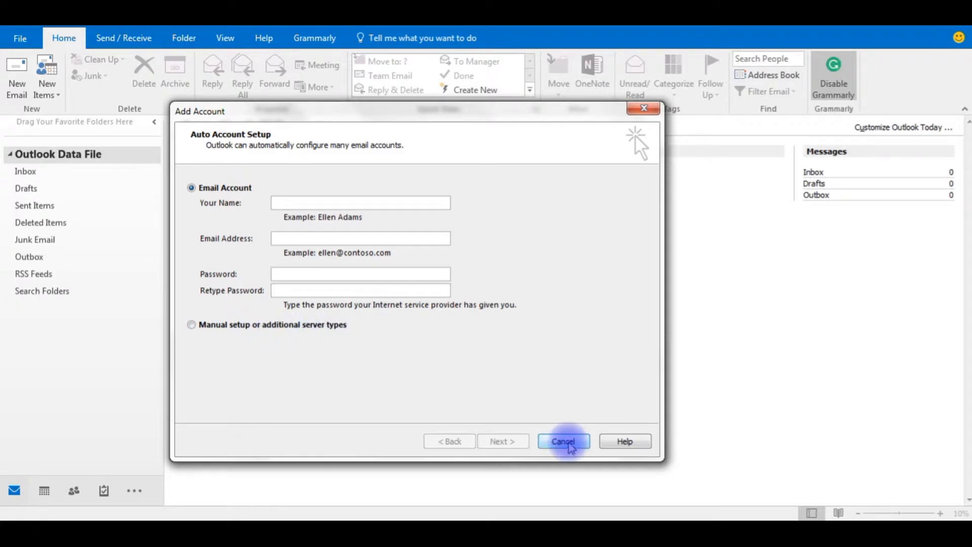
Choose manual setup and the 'POP or IMAP' account type in Add Account.
{"action": "left_click", "coordinate": [191, 324]}
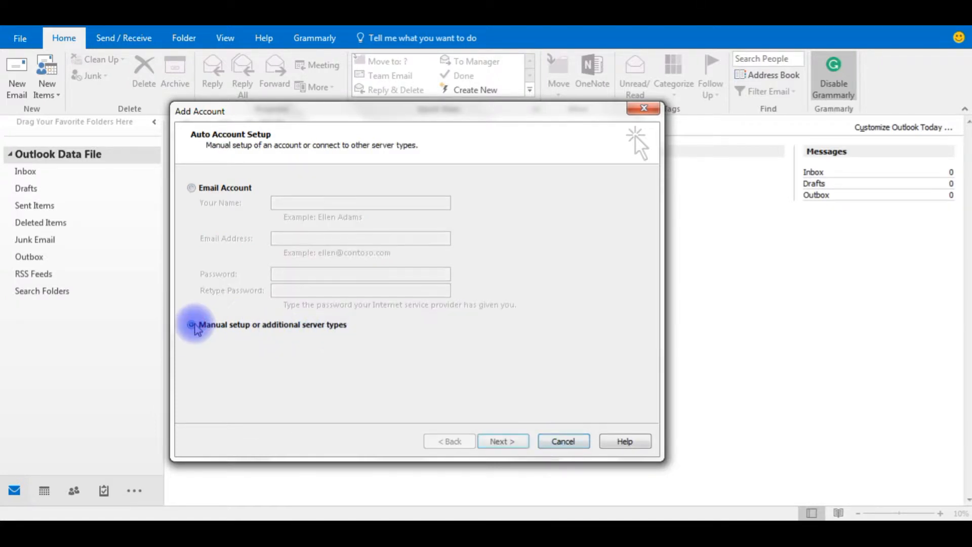
{"action": "left_click", "coordinate": [503, 441]}
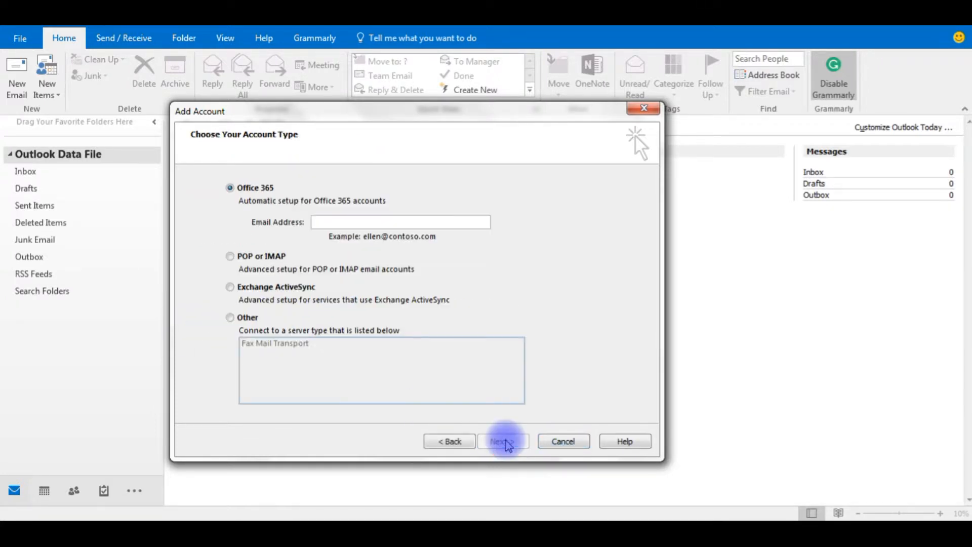
{"action": "left_click", "coordinate": [230, 257]}
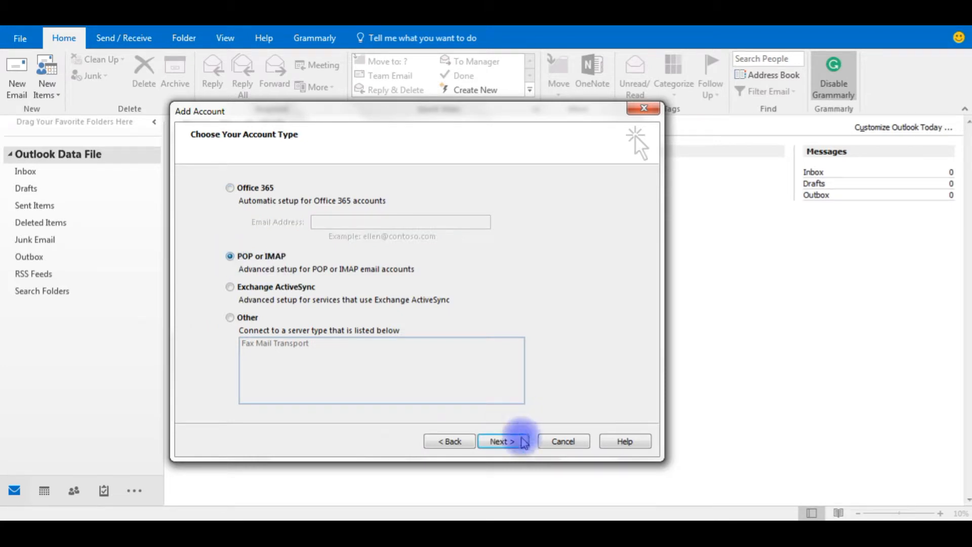
{"action": "left_click", "coordinate": [501, 441]}
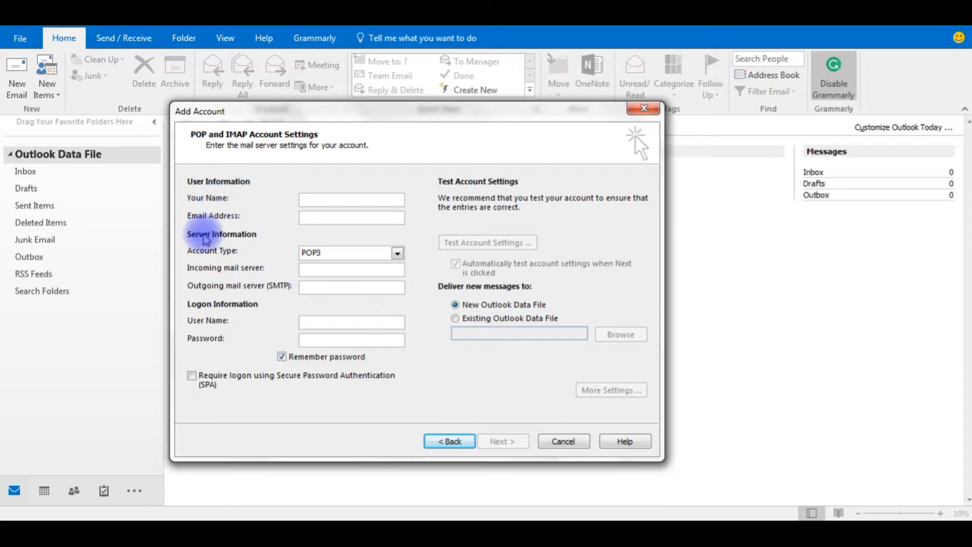
{"action": "mouse_move", "coordinate": [259, 351]}
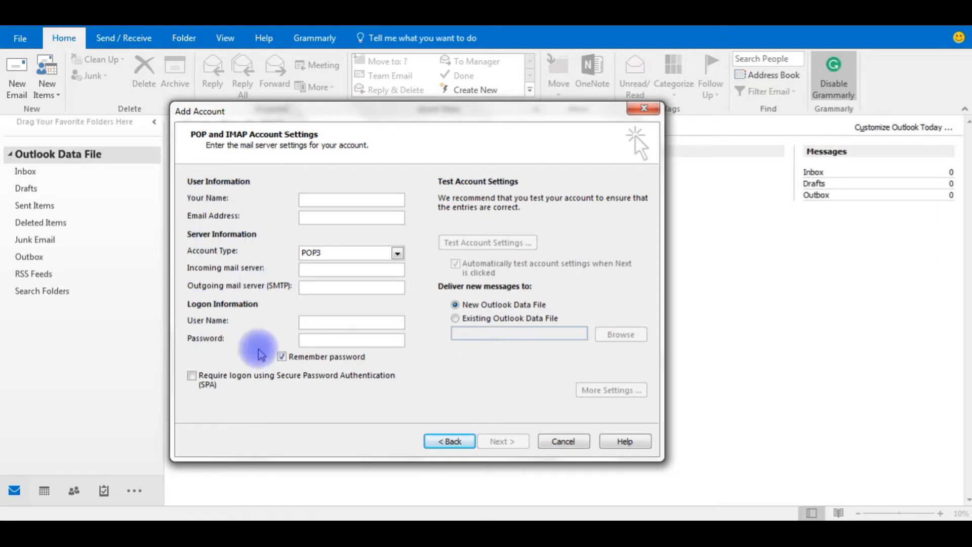
{"action": "mouse_move", "coordinate": [313, 152]}
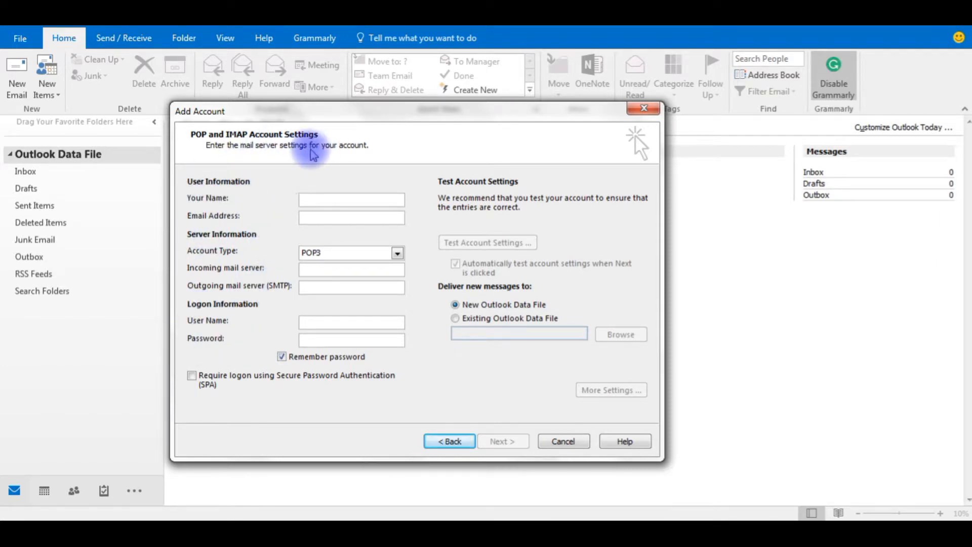
{"action": "left_click", "coordinate": [351, 199]}
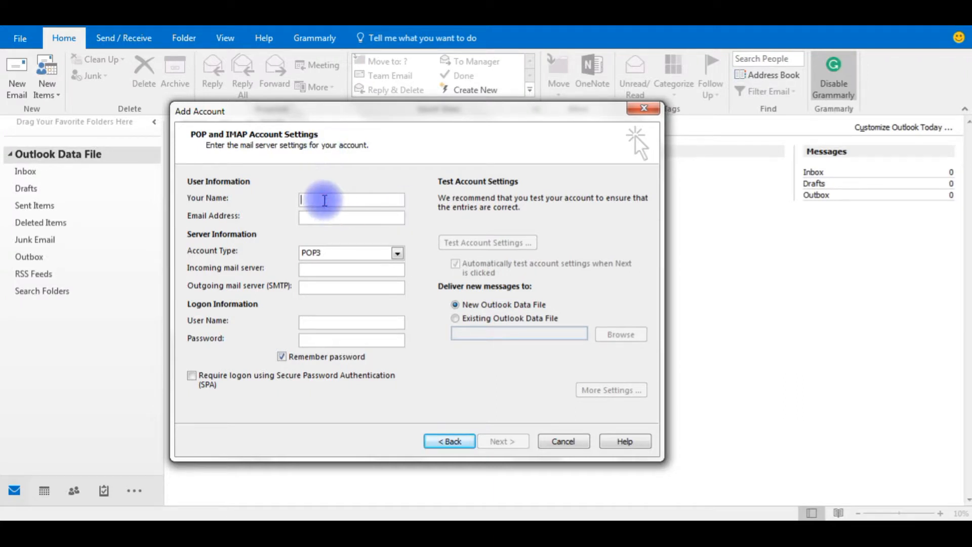
{"action": "type", "text": "charan"}
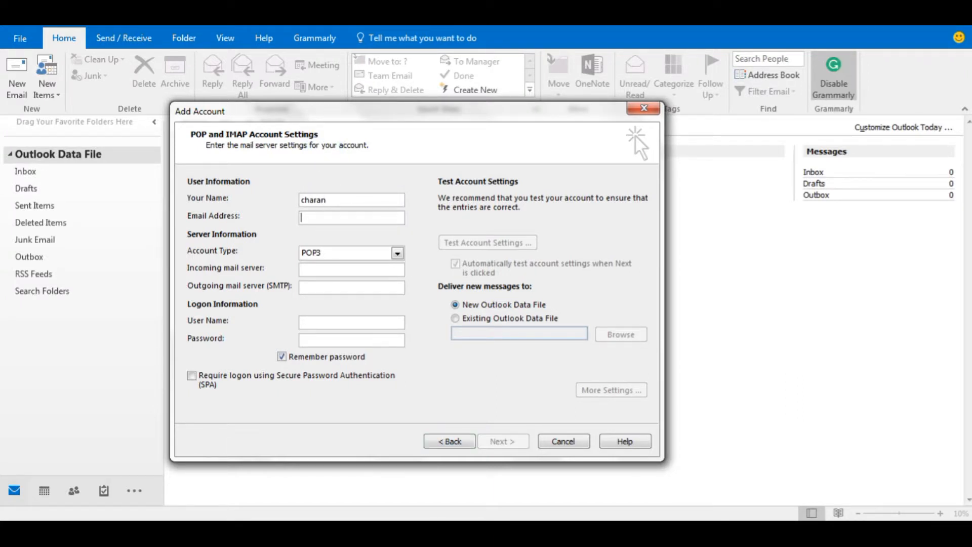
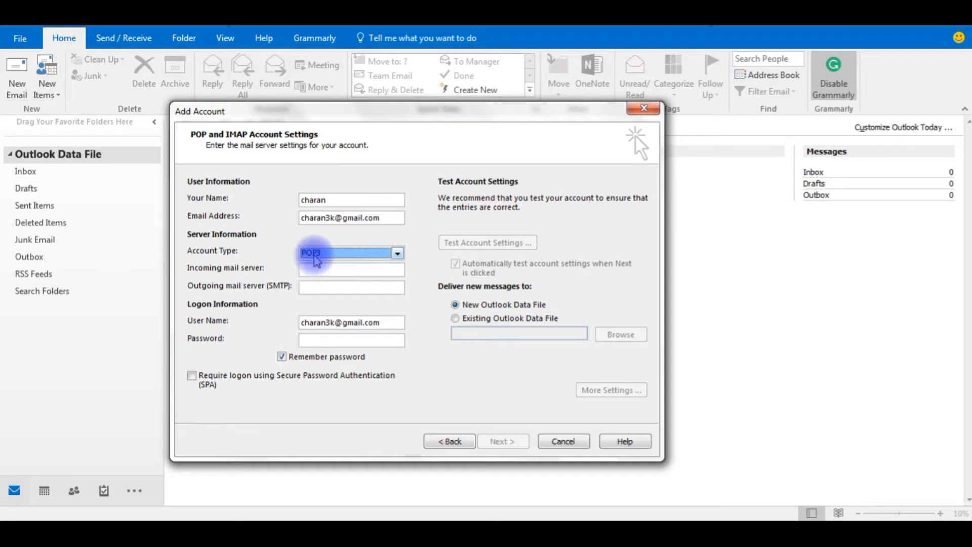
Enter servers pop.gmail.com and smtp.gmail.com plus the password, then open More Settings.
{"action": "left_click", "coordinate": [351, 269]}
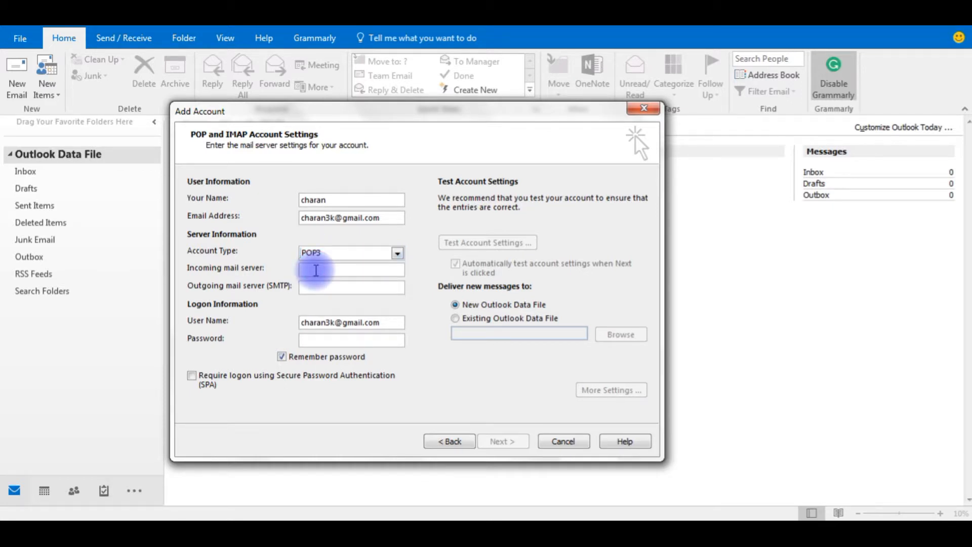
{"action": "type", "text": "pop"}
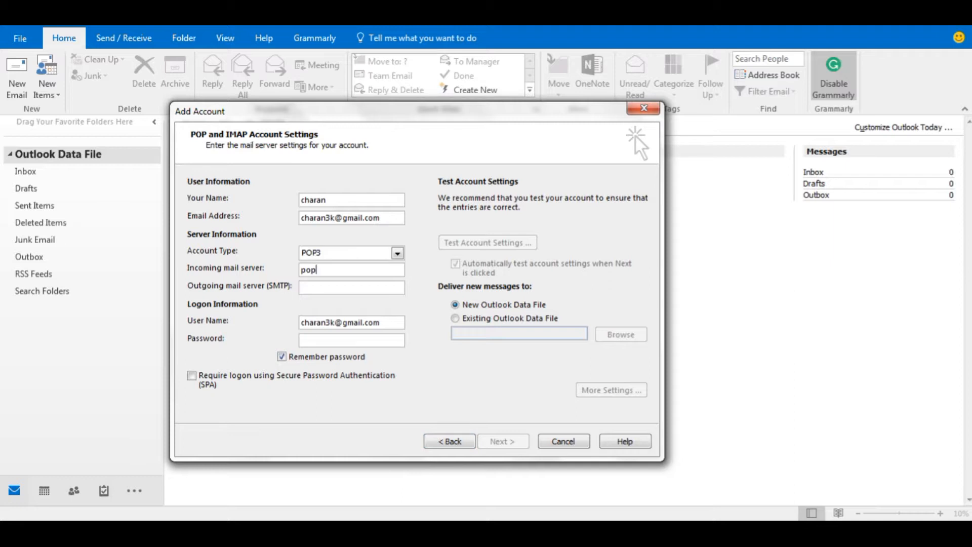
{"action": "type", "text": ".gmail.com"}
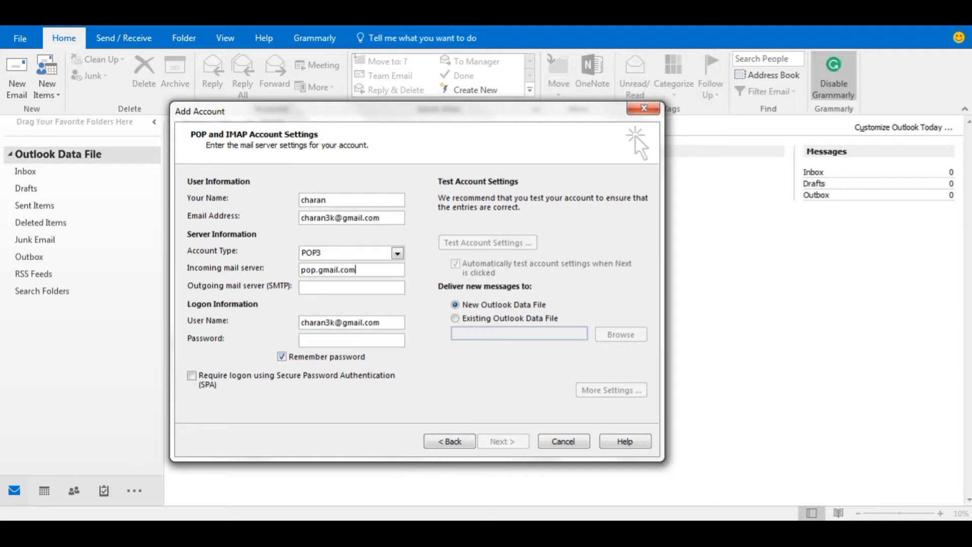
{"action": "type", "text": "sm"}
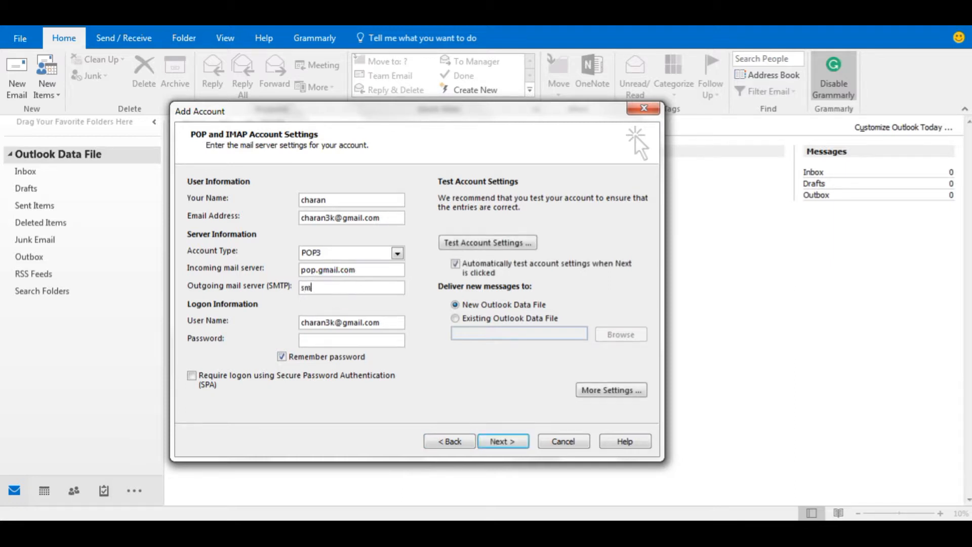
{"action": "type", "text": "tp.gmail.com"}
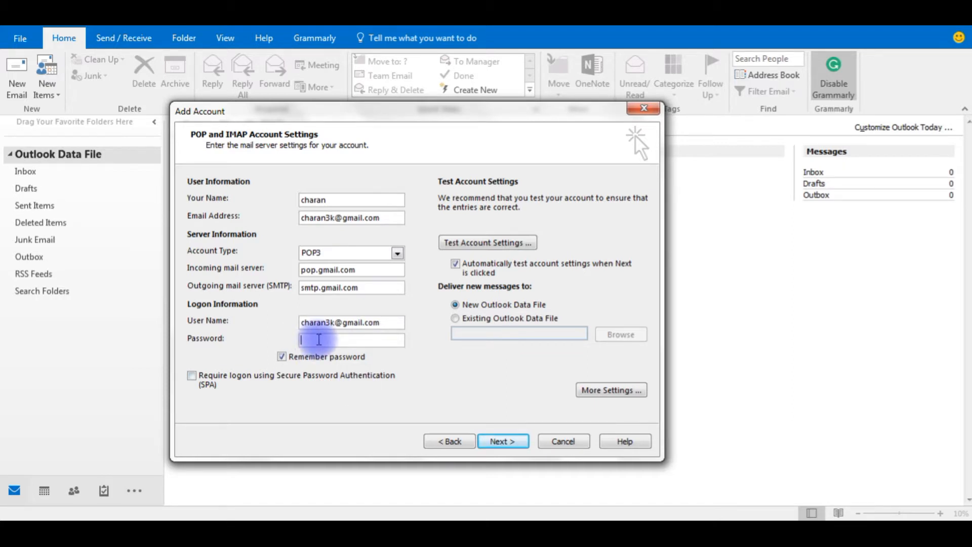
{"action": "type", "text": "•"}
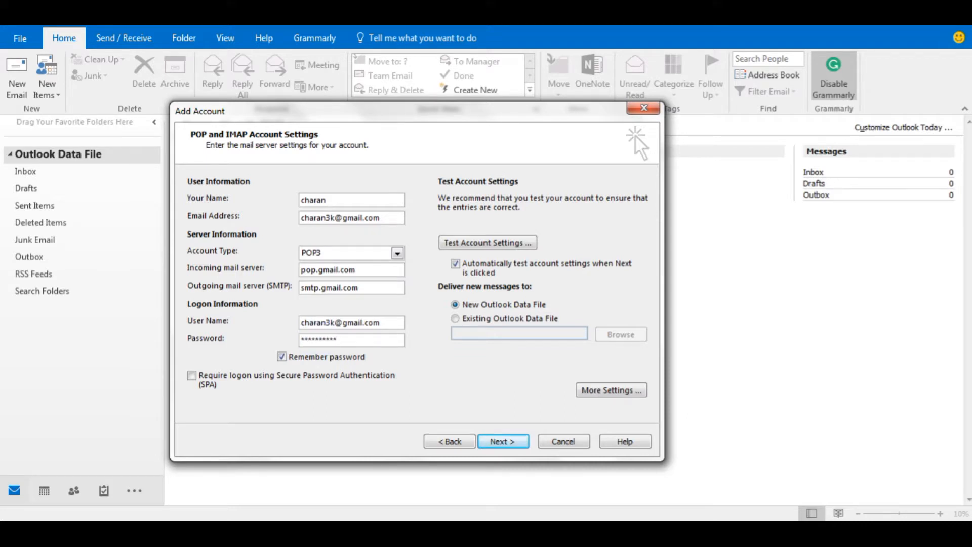
{"action": "left_click", "coordinate": [429, 226]}
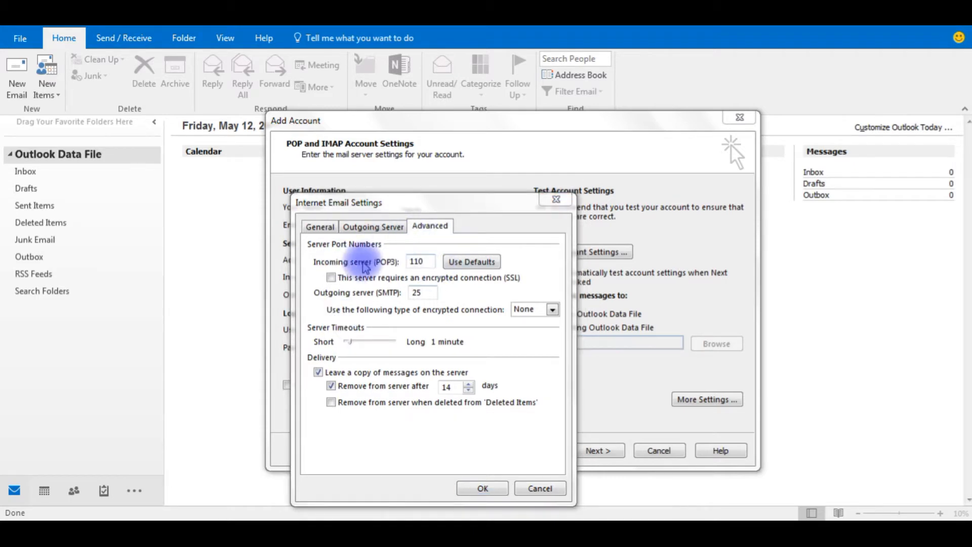
Set incoming POP3 port 995 with SSL and outgoing SMTP port 465 with SSL encryption.
{"action": "triple_click", "coordinate": [421, 262]}
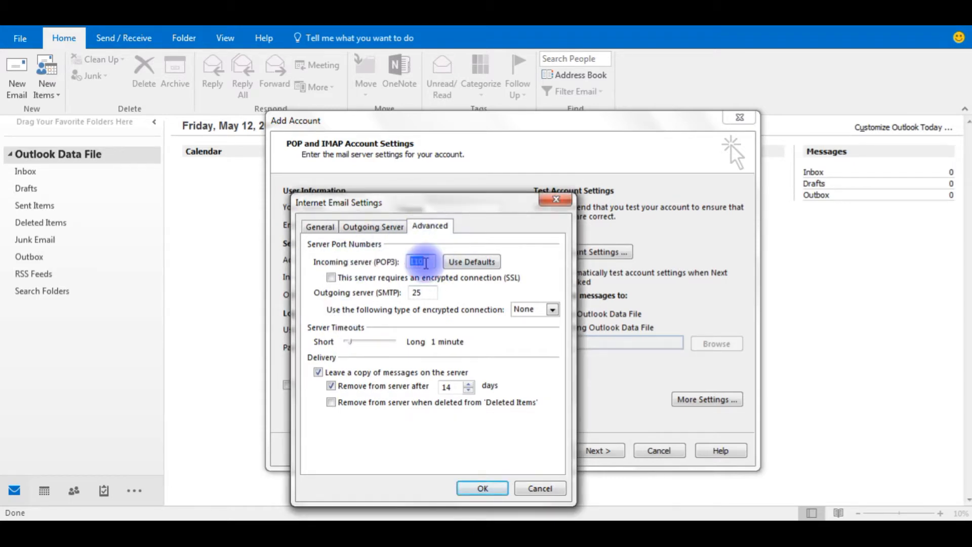
{"action": "type", "text": "995"}
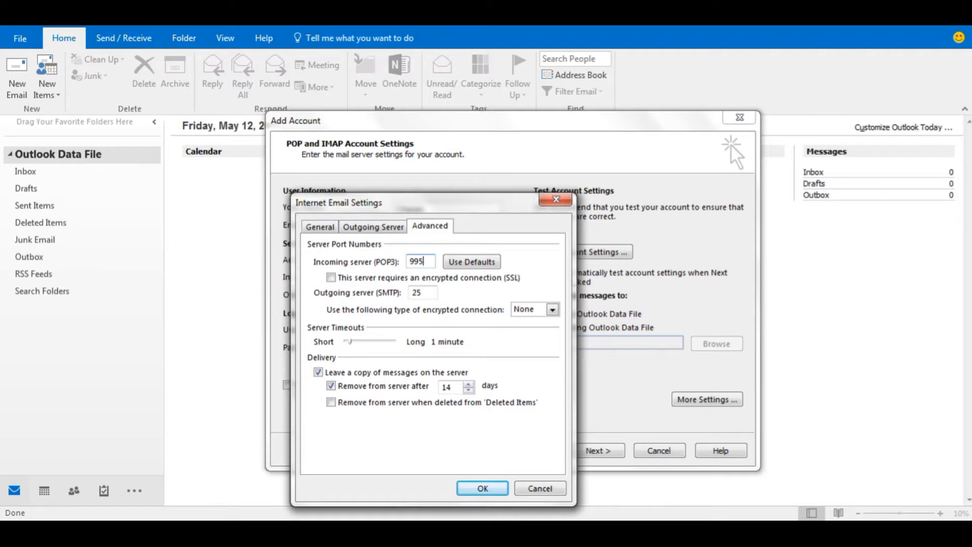
{"action": "left_click", "coordinate": [332, 278]}
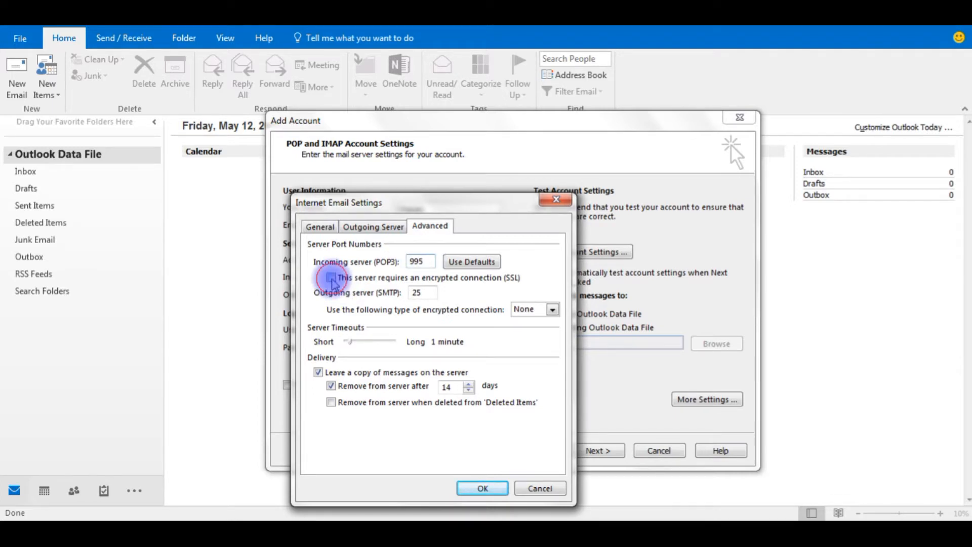
{"action": "left_click", "coordinate": [331, 277]}
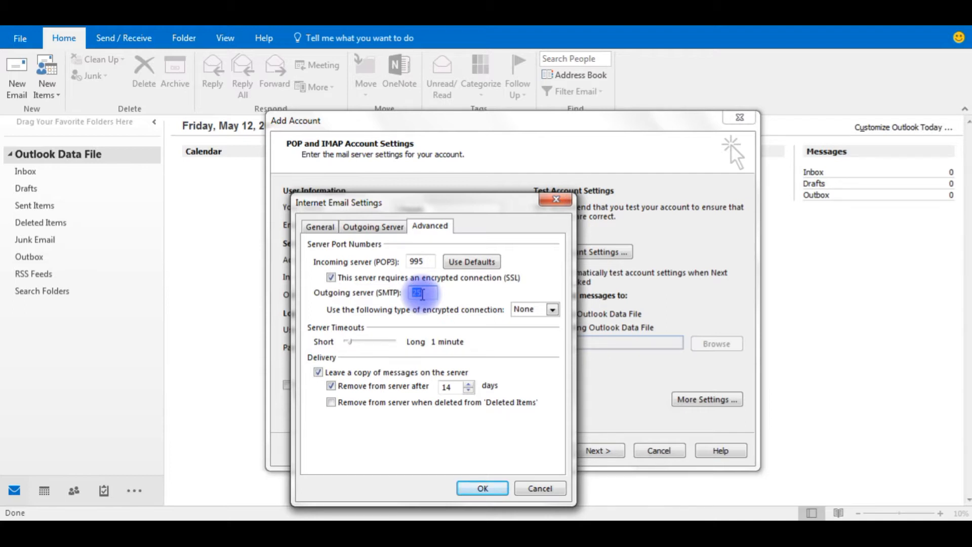
{"action": "type", "text": "465"}
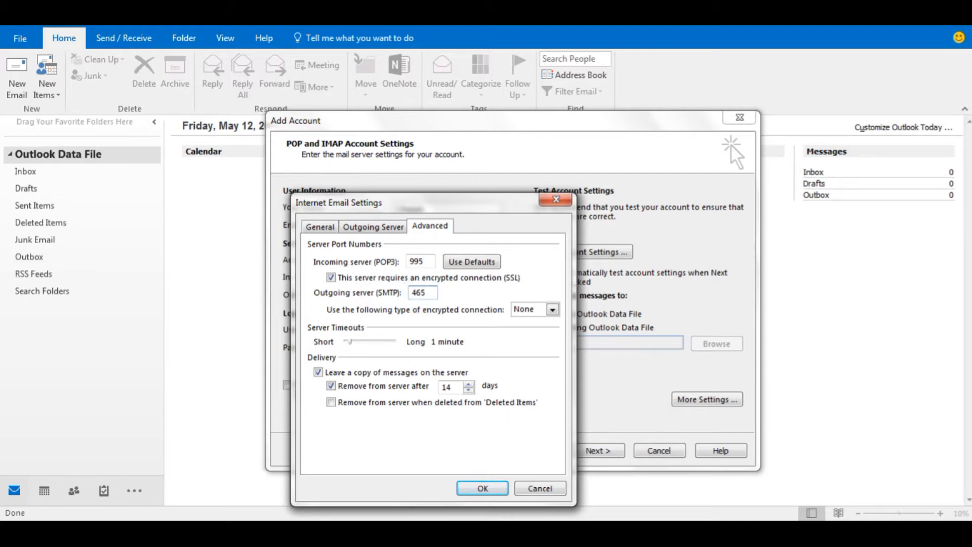
{"action": "triple_click", "coordinate": [418, 292]}
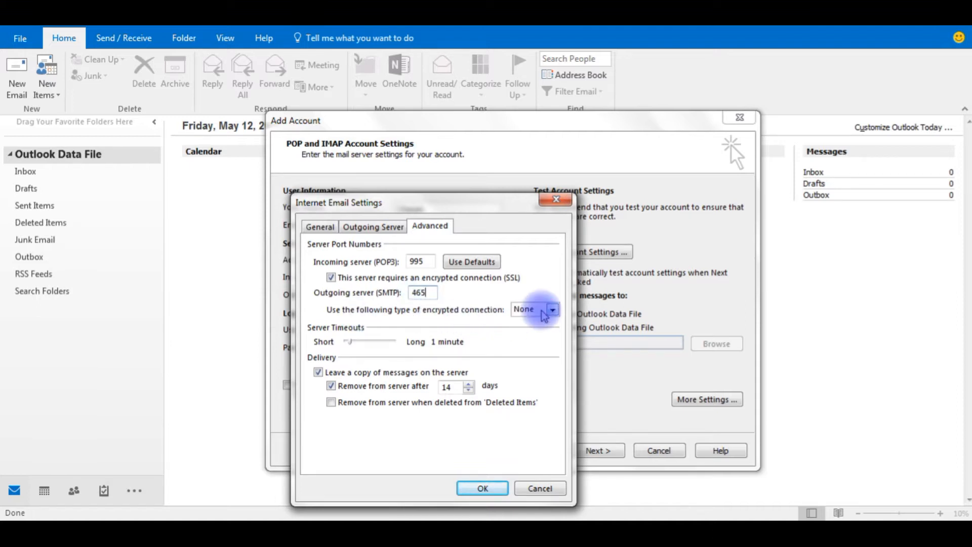
{"action": "left_click", "coordinate": [524, 309]}
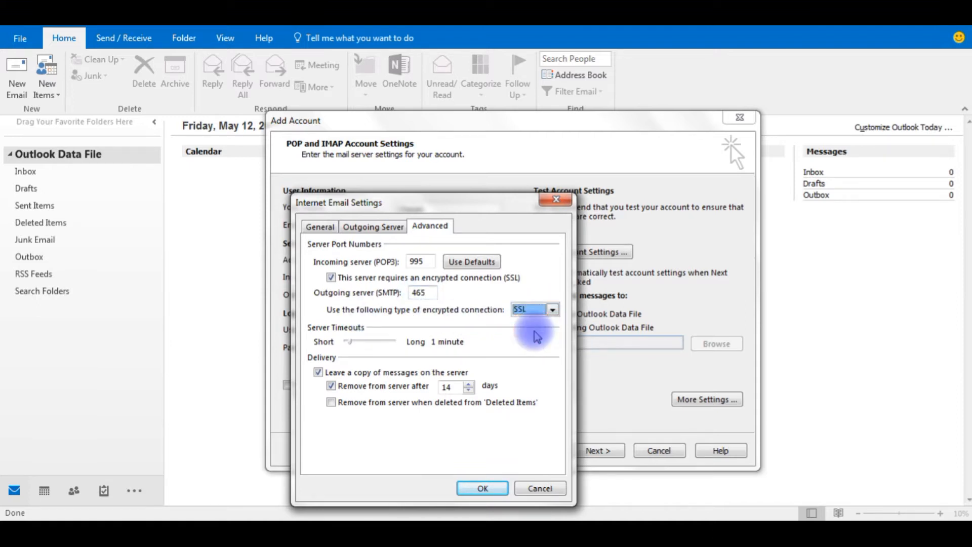
{"action": "left_click", "coordinate": [373, 226]}
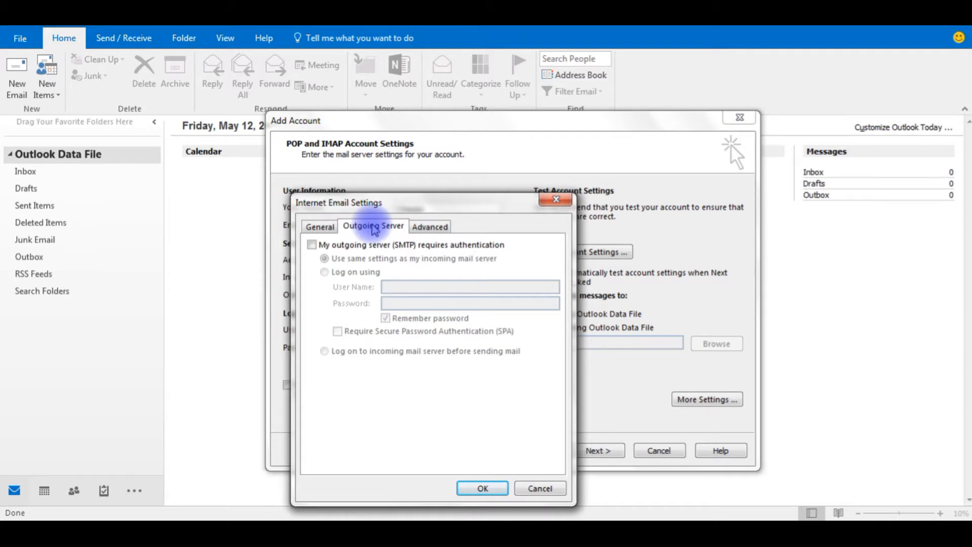
{"action": "left_click", "coordinate": [312, 244]}
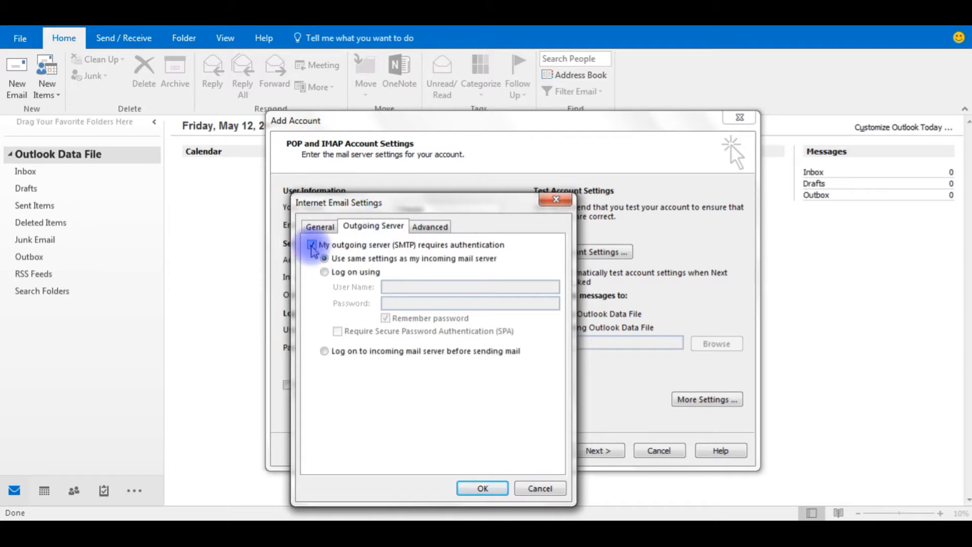
{"action": "left_click", "coordinate": [313, 244]}
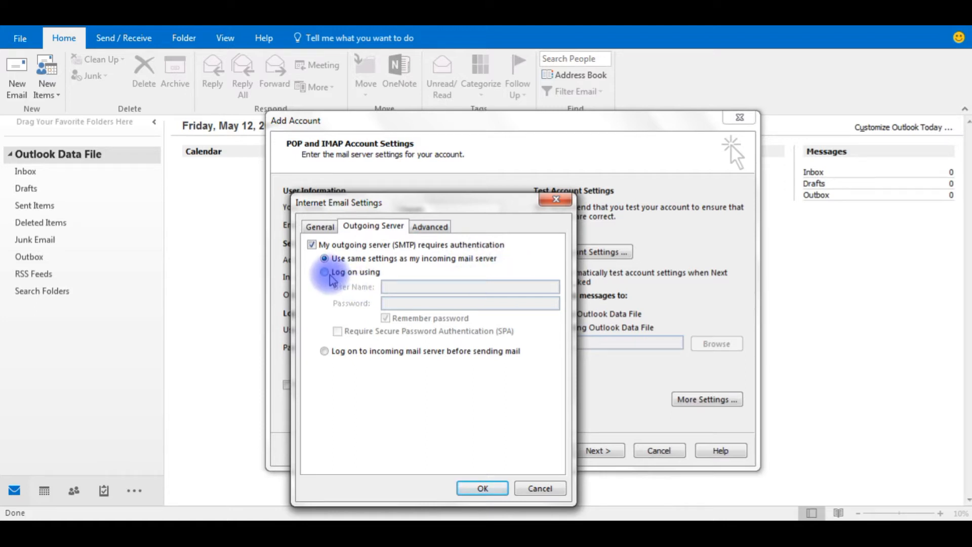
{"action": "left_click", "coordinate": [324, 272]}
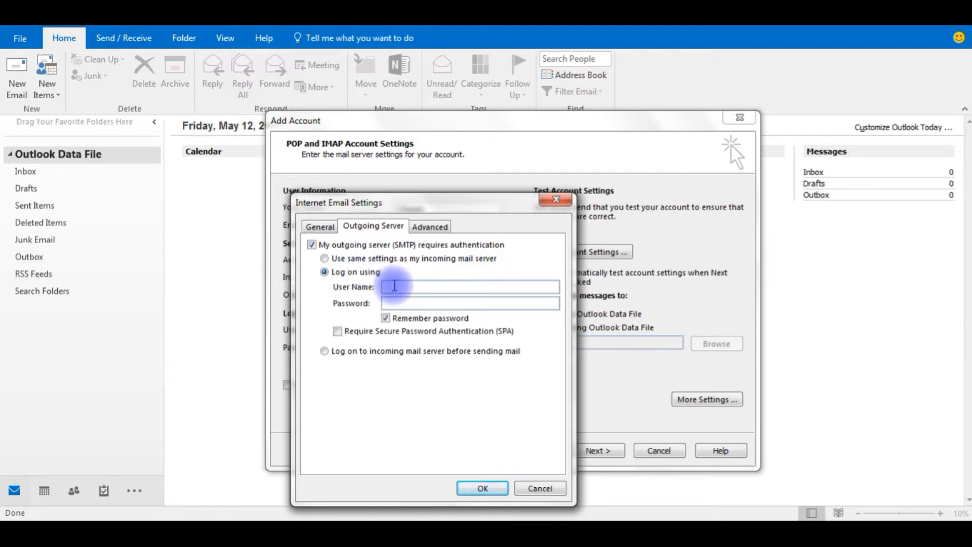
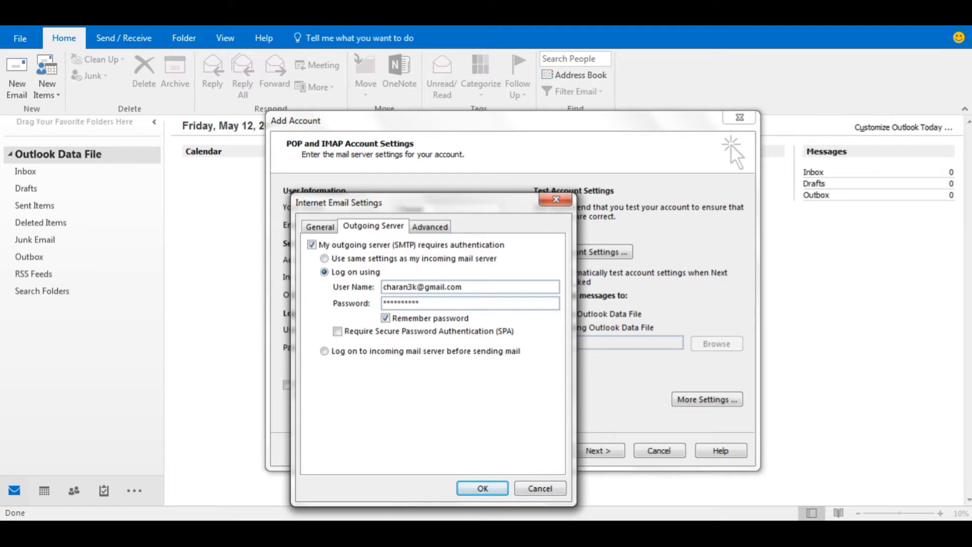
{"action": "left_click", "coordinate": [483, 488]}
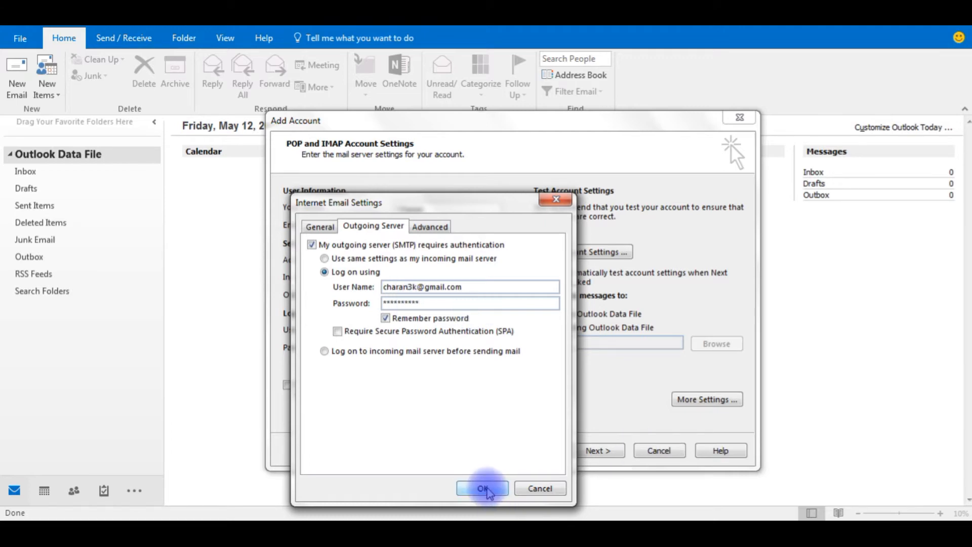
Review the 995/465 SSL ports, Outgoing Server and General tabs, then save with OK.
{"action": "left_click", "coordinate": [483, 488]}
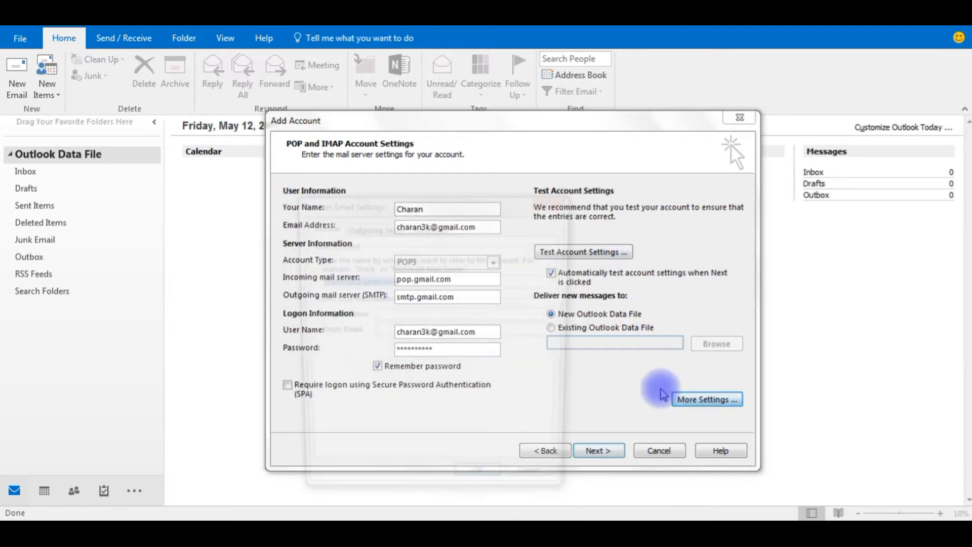
{"action": "left_click", "coordinate": [707, 398]}
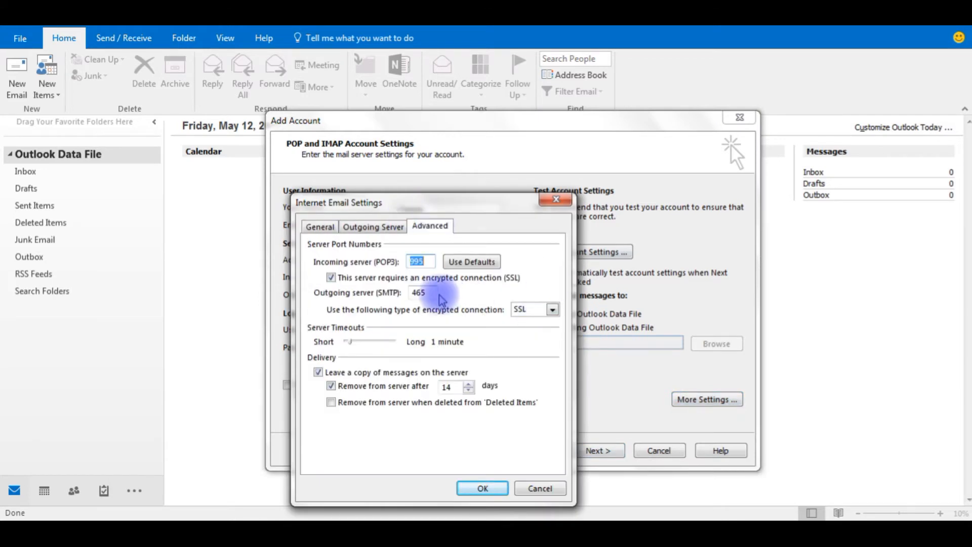
{"action": "left_click", "coordinate": [373, 225]}
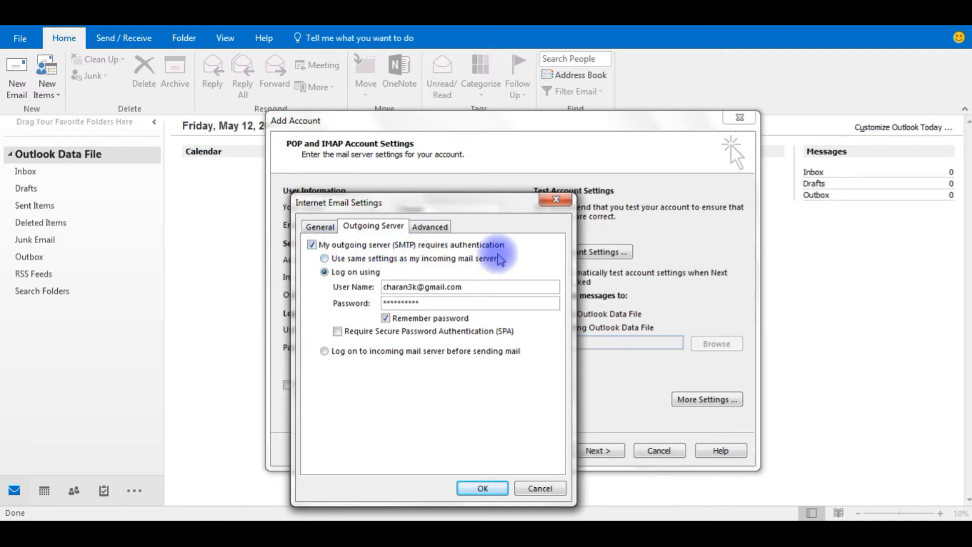
{"action": "mouse_move", "coordinate": [372, 292]}
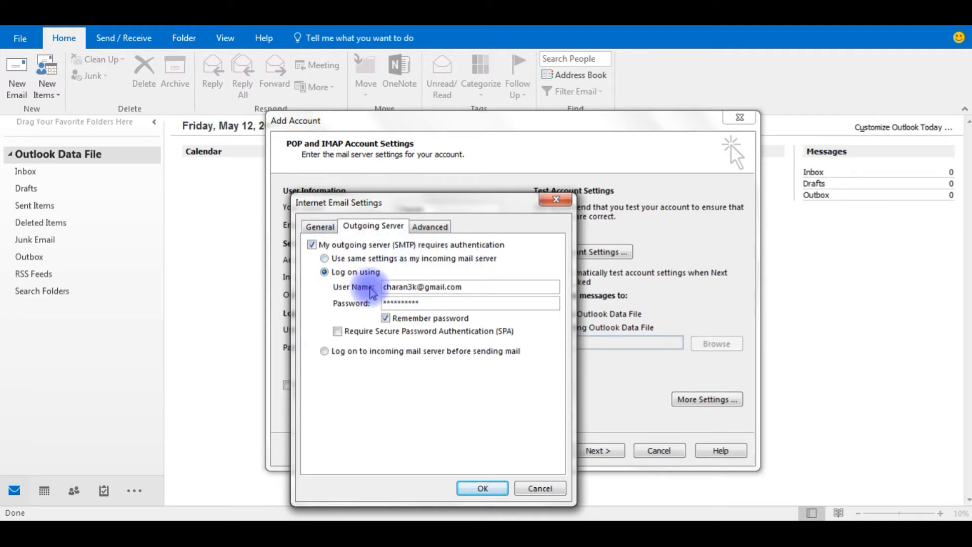
{"action": "mouse_move", "coordinate": [413, 305]}
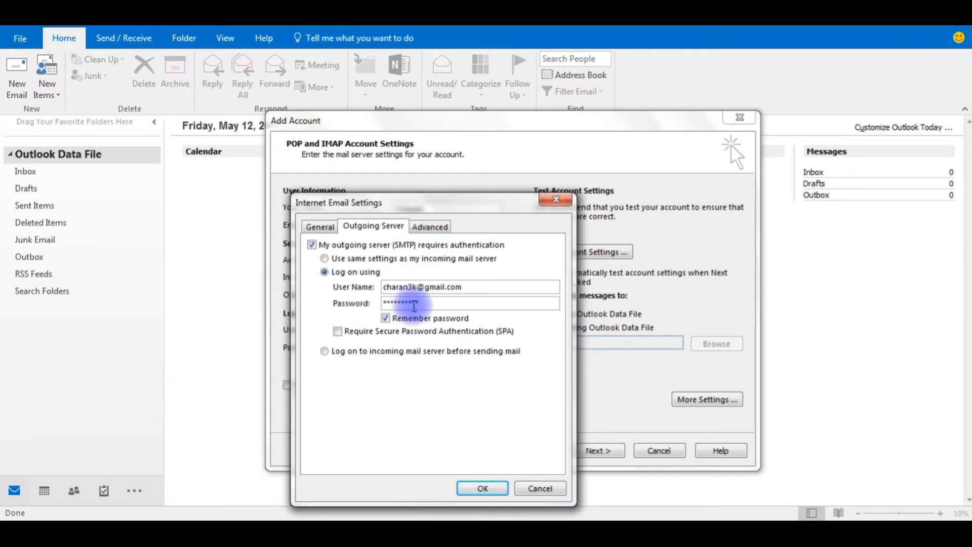
{"action": "left_click", "coordinate": [482, 488]}
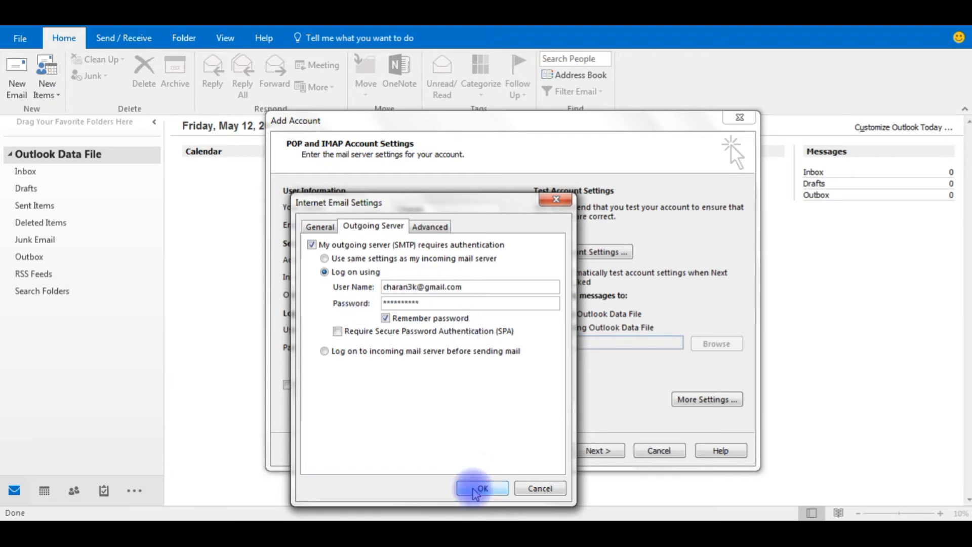
{"action": "left_click", "coordinate": [320, 226]}
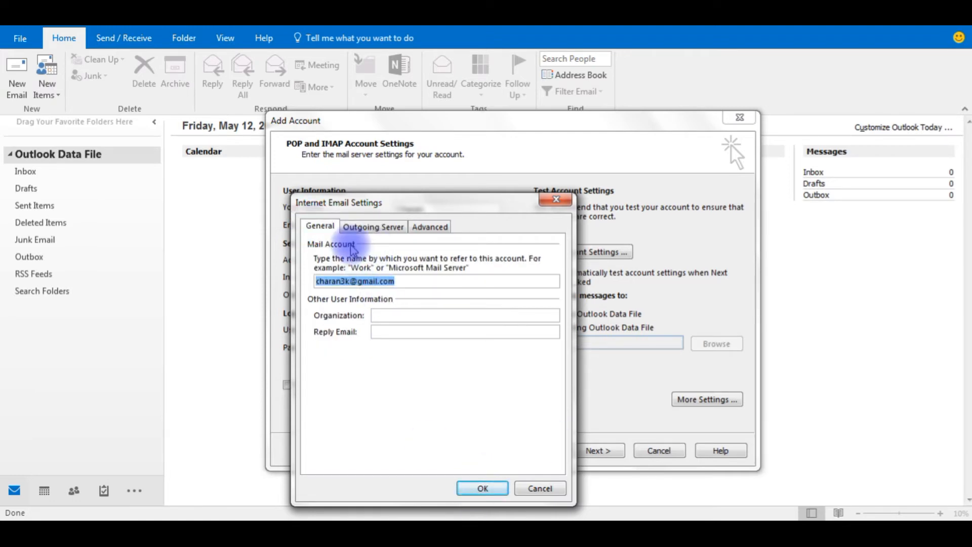
{"action": "left_click", "coordinate": [372, 226]}
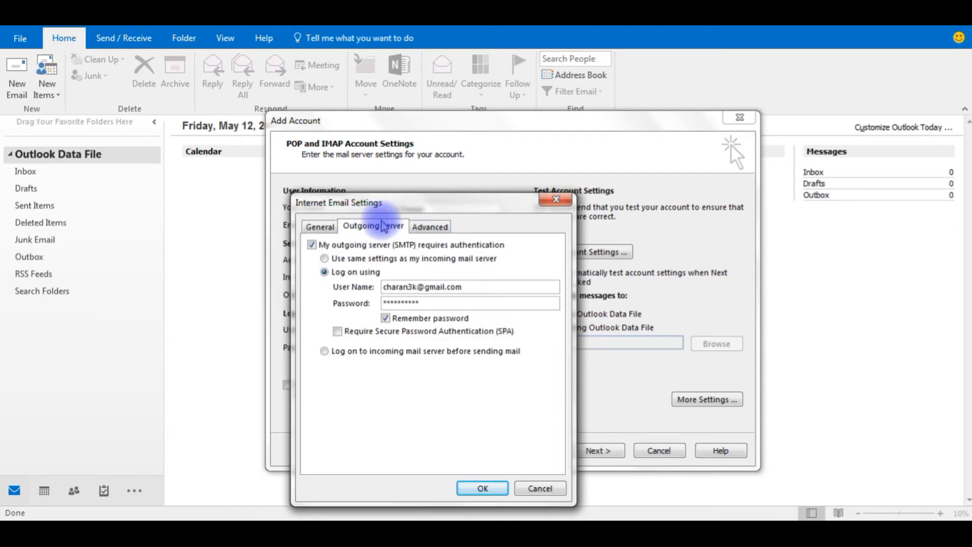
{"action": "left_click", "coordinate": [483, 489]}
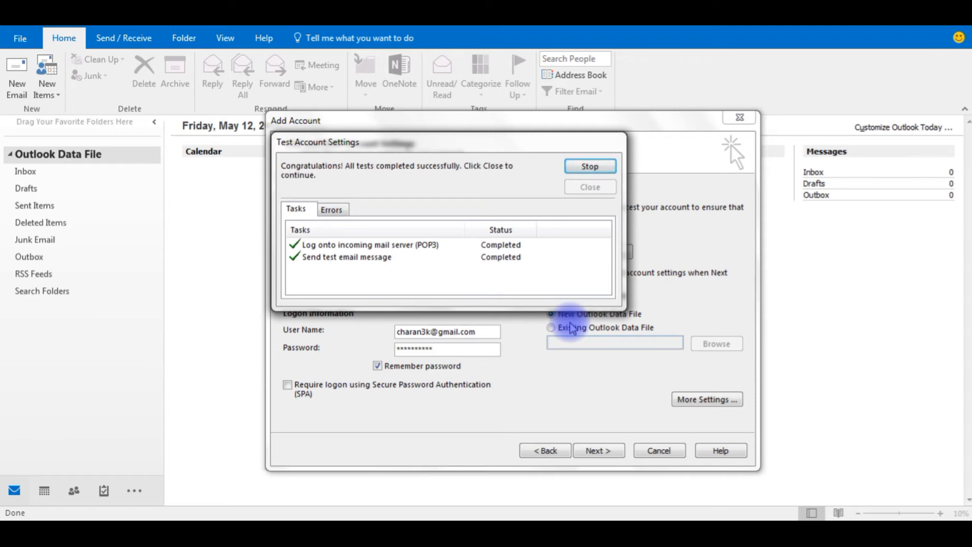
Run Test Account Settings until both tasks show Completed, then close the results.
{"action": "left_click", "coordinate": [589, 166]}
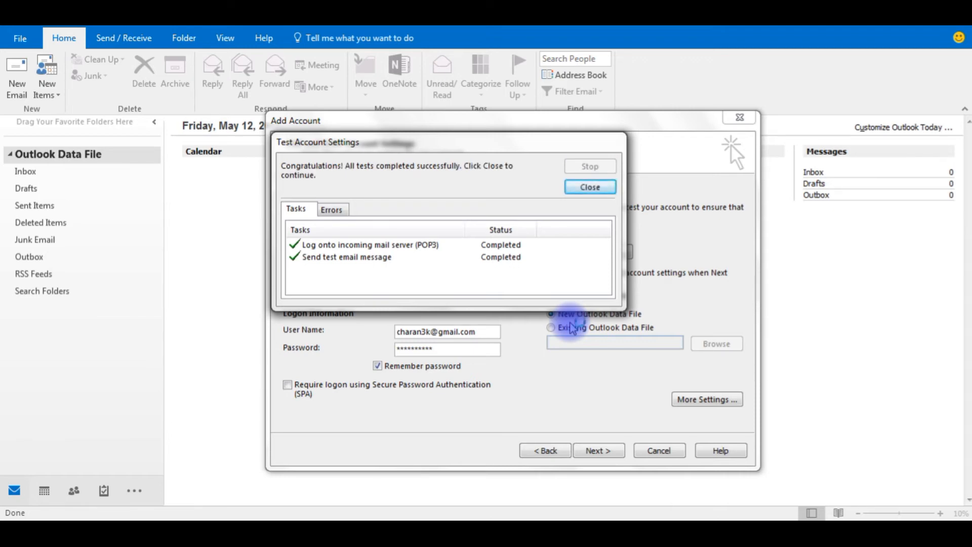
{"action": "mouse_move", "coordinate": [406, 174]}
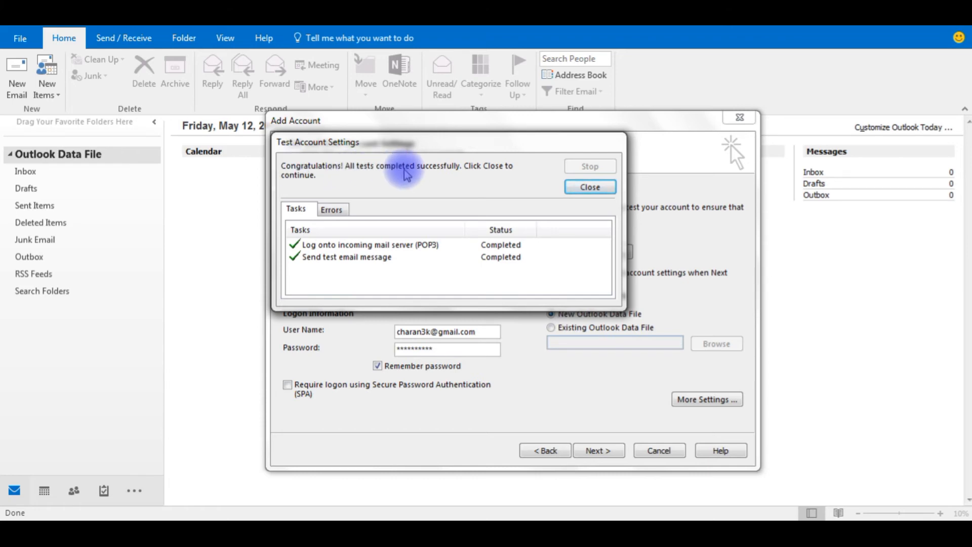
{"action": "mouse_move", "coordinate": [329, 187]}
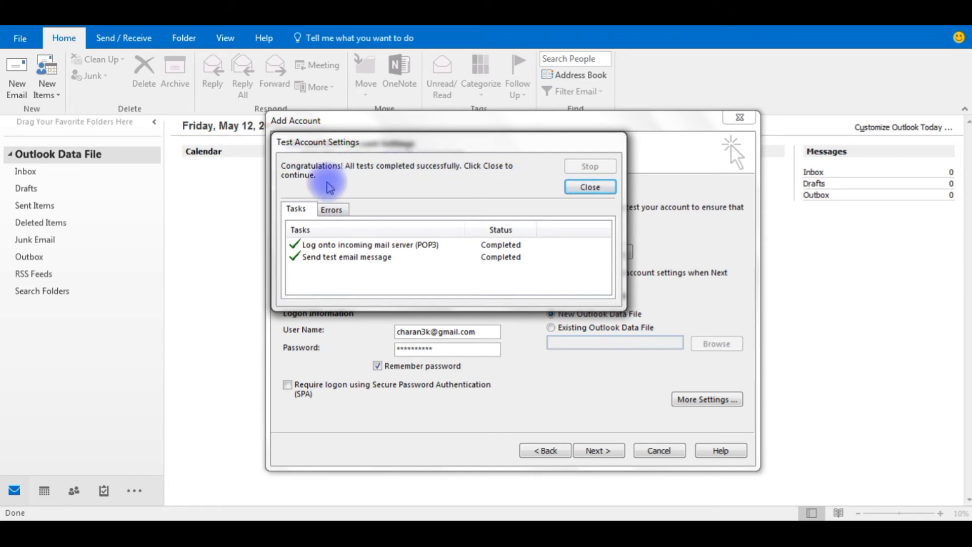
{"action": "left_click", "coordinate": [589, 187]}
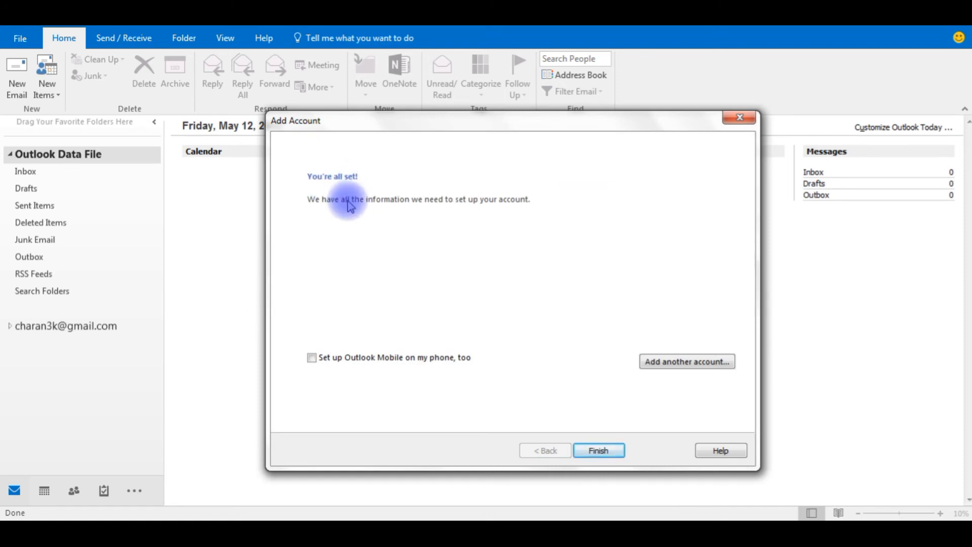
{"action": "mouse_move", "coordinate": [527, 209]}
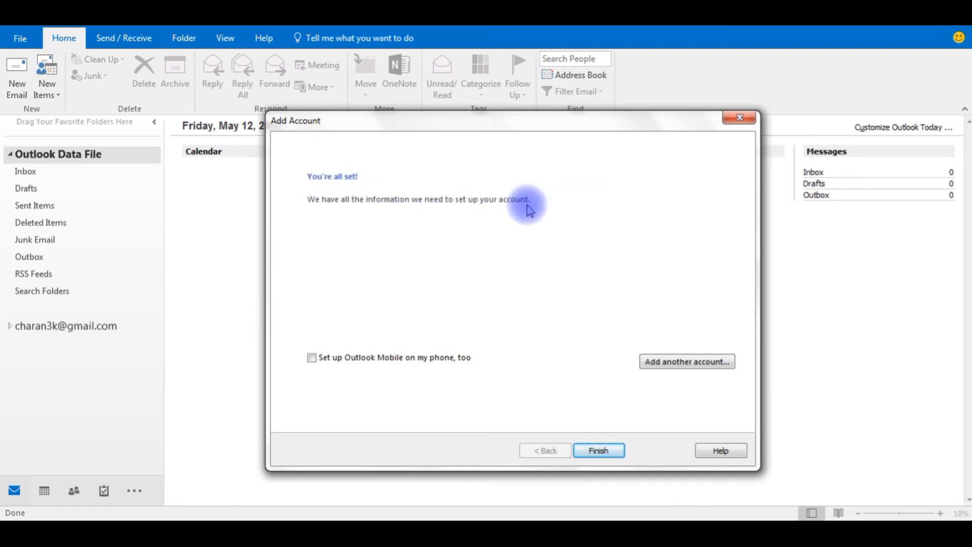
Finish the wizard and expand the new Gmail account's folders in the folder pane.
{"action": "left_click", "coordinate": [598, 450]}
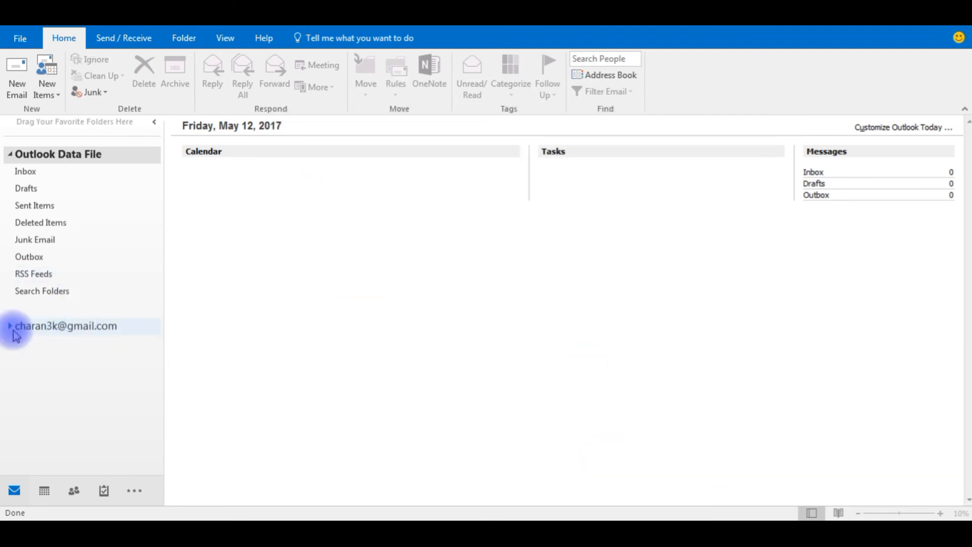
{"action": "left_click", "coordinate": [10, 325]}
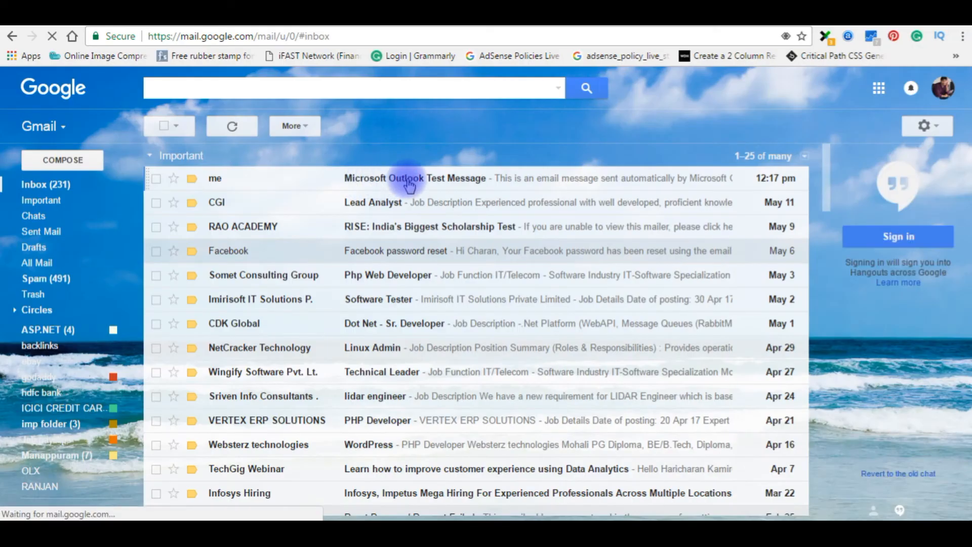
Open the 'Microsoft Outlook Test Message' in the Gmail inbox, then move it to trash.
{"action": "left_click", "coordinate": [415, 177]}
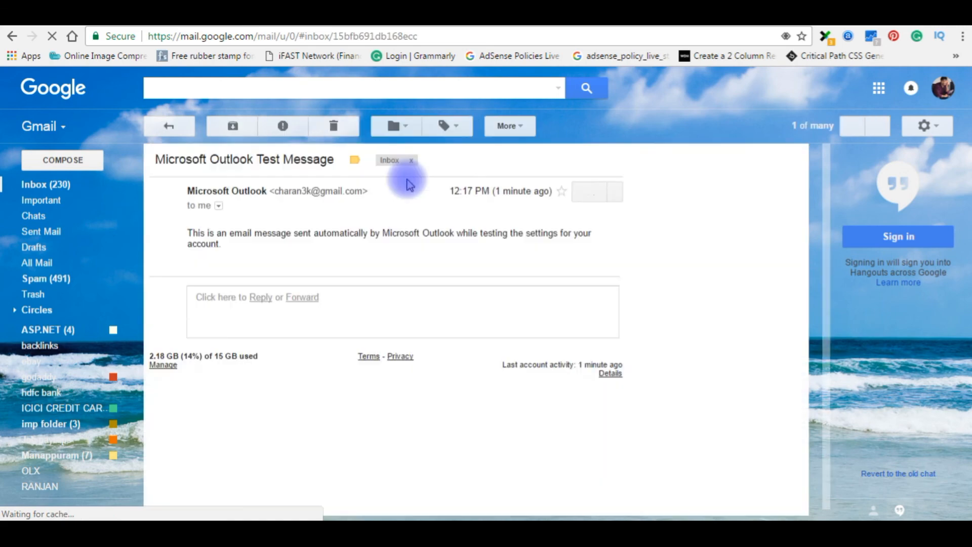
{"action": "left_click", "coordinate": [333, 125]}
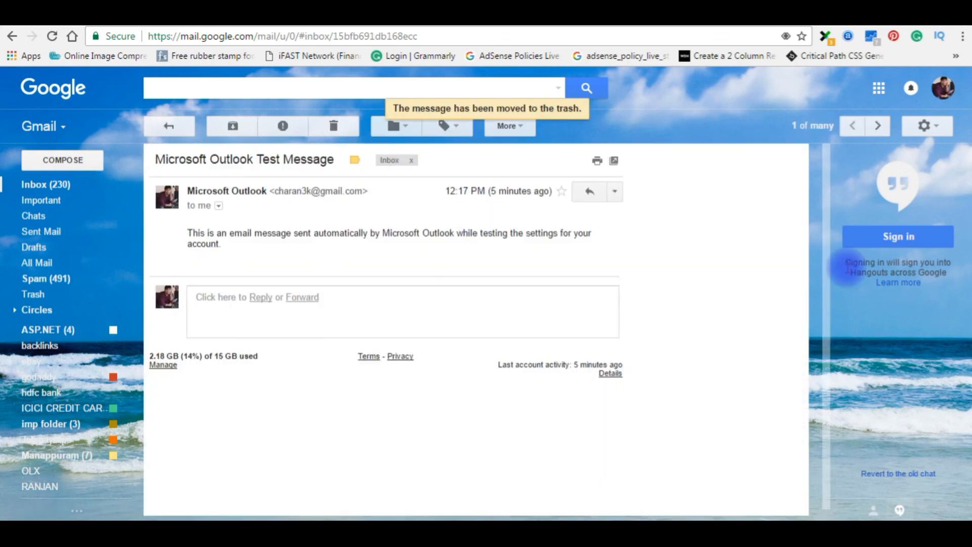